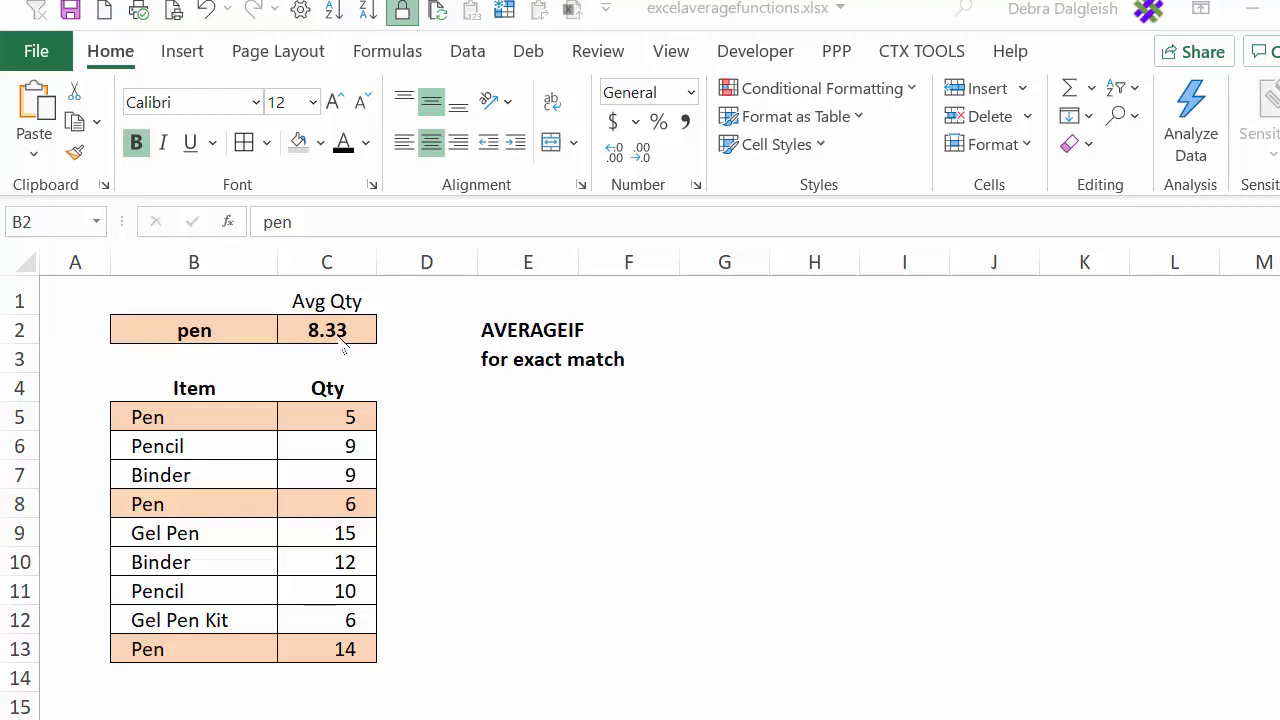
mouse_move(443, 349)
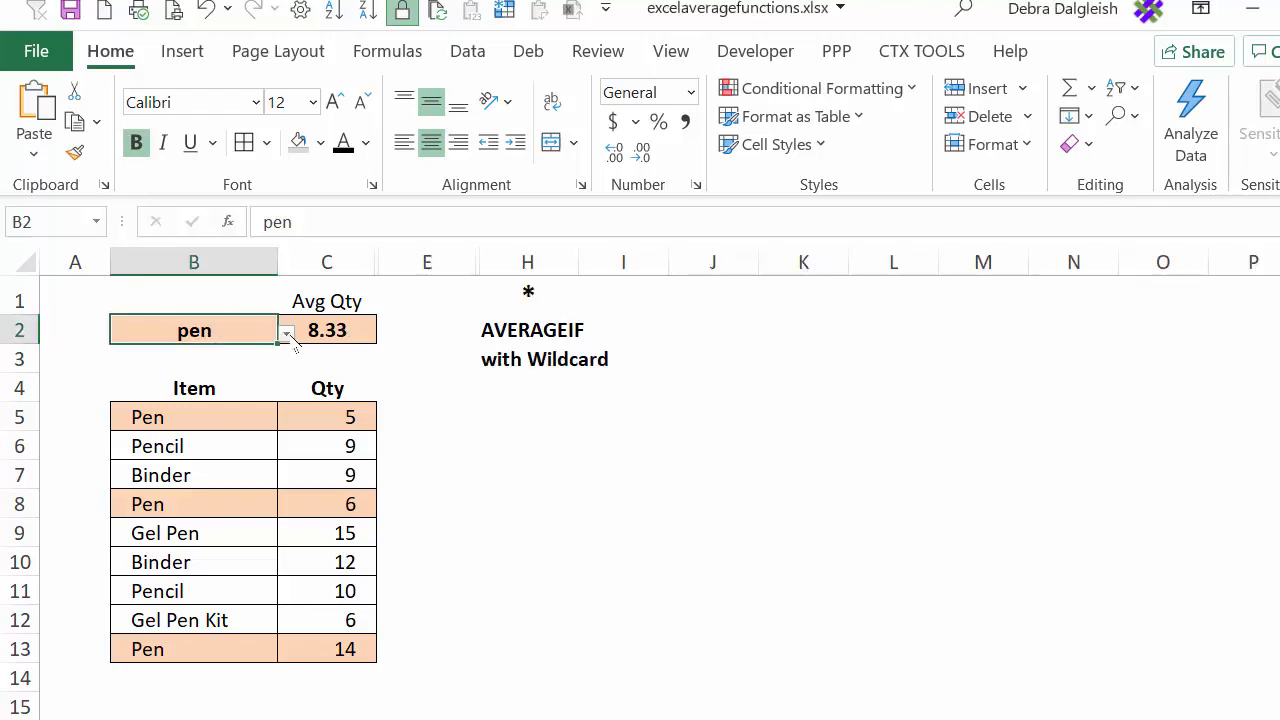
Step: Check the B2 criteria dropdown without changing it, then select cell C2 under Avg Qty
left_click(286, 330)
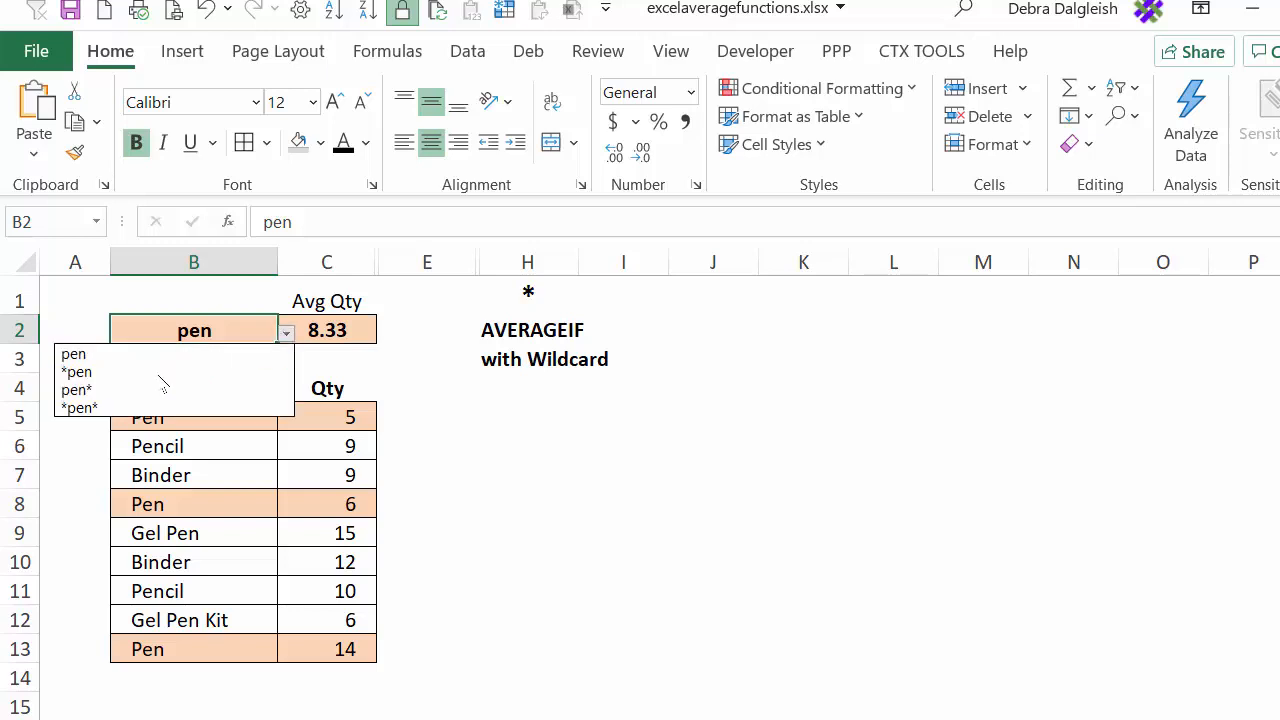
left_click(76, 389)
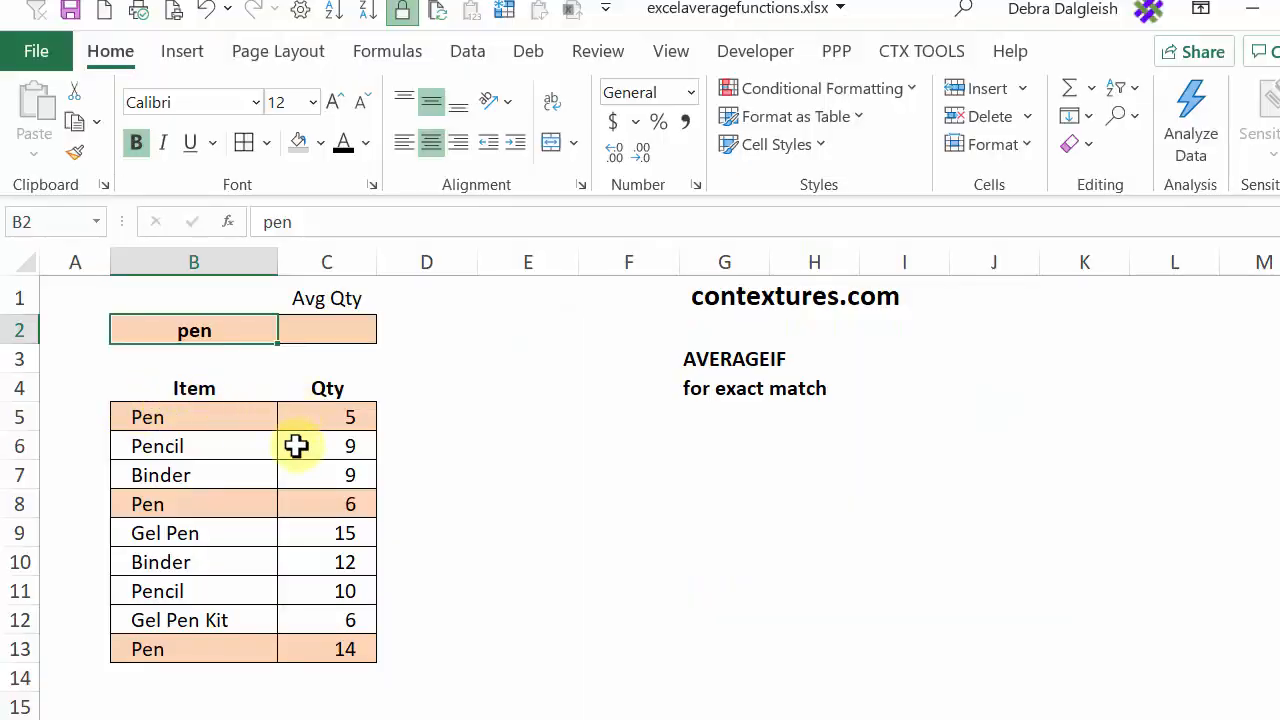
mouse_move(299, 554)
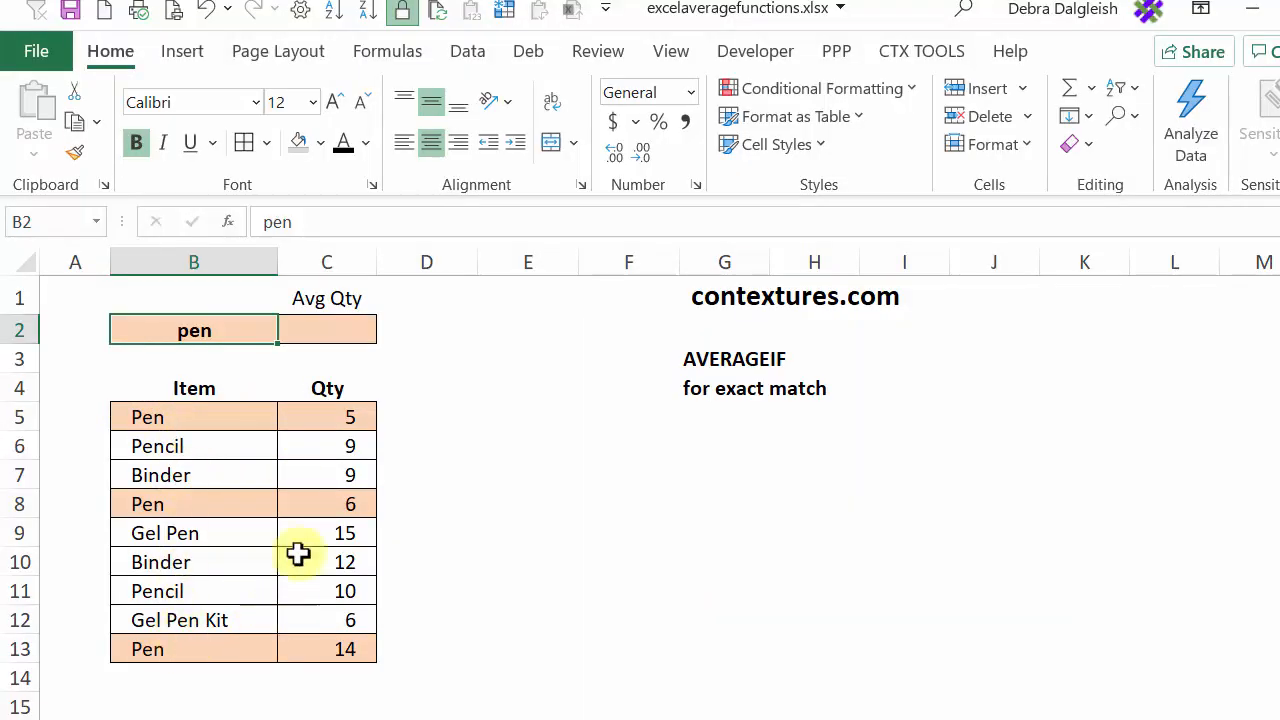
mouse_move(326, 621)
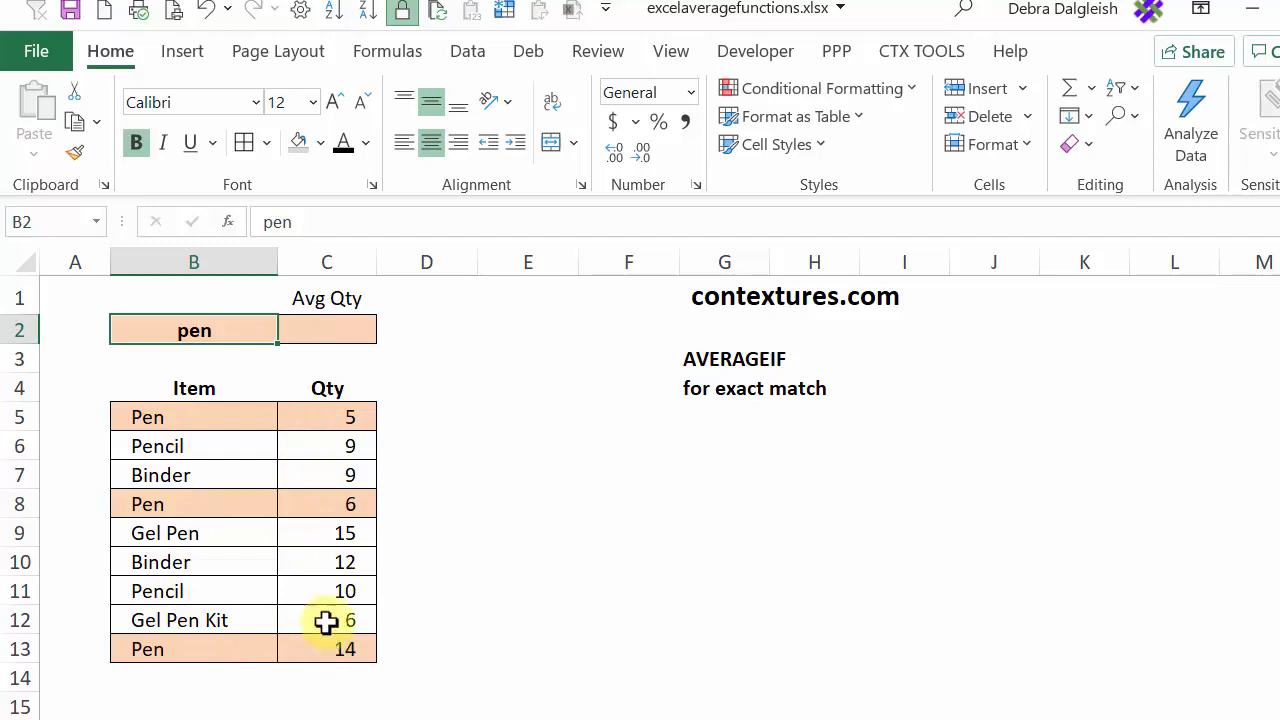
left_click(193, 330)
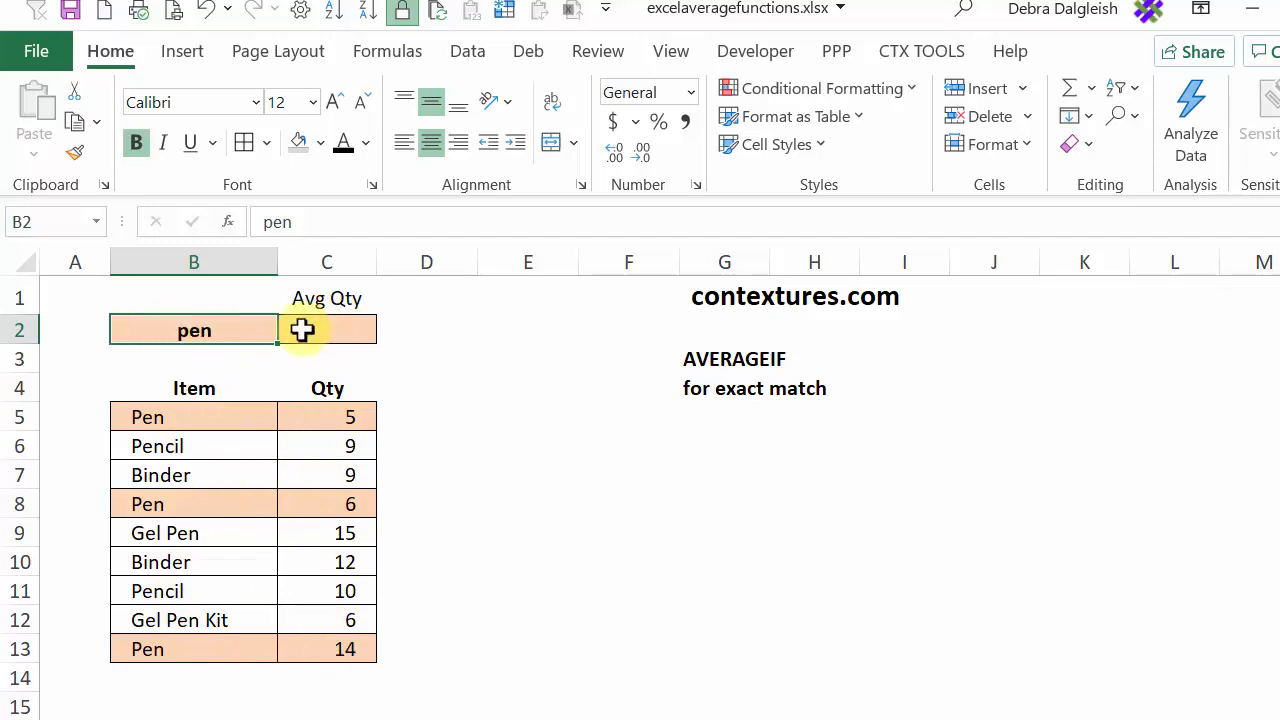
mouse_move(363, 322)
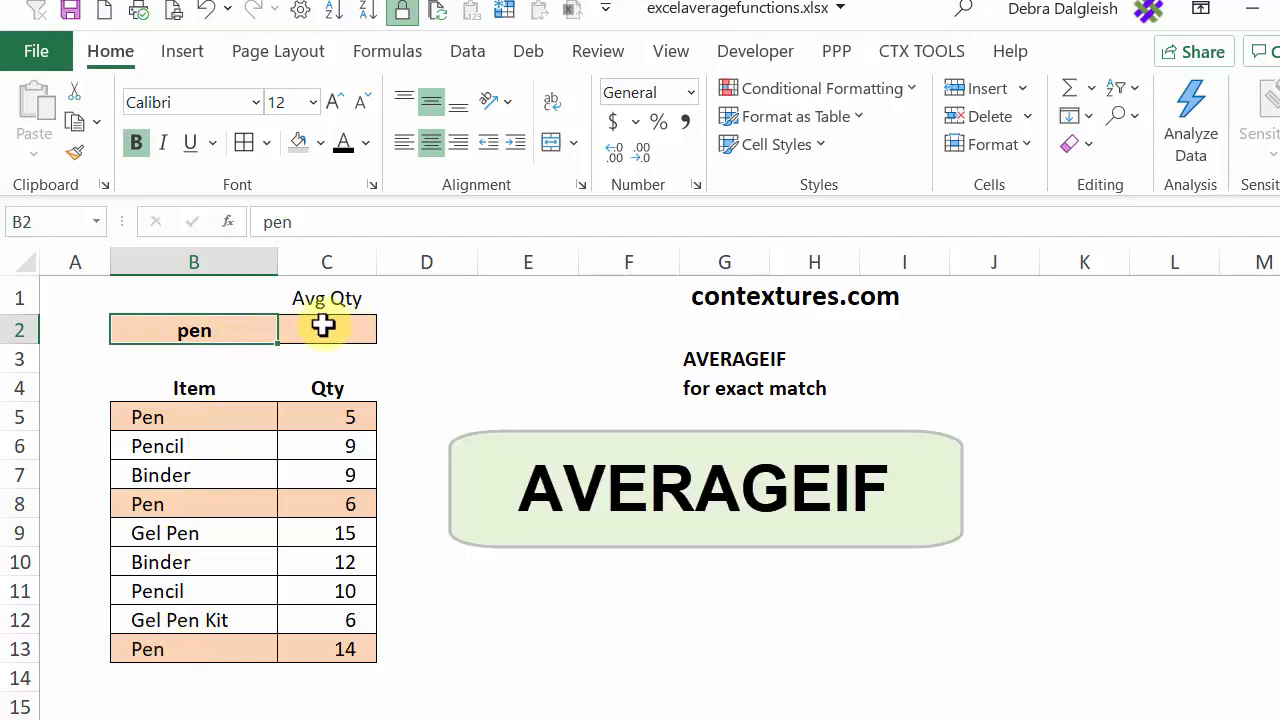
left_click(327, 330)
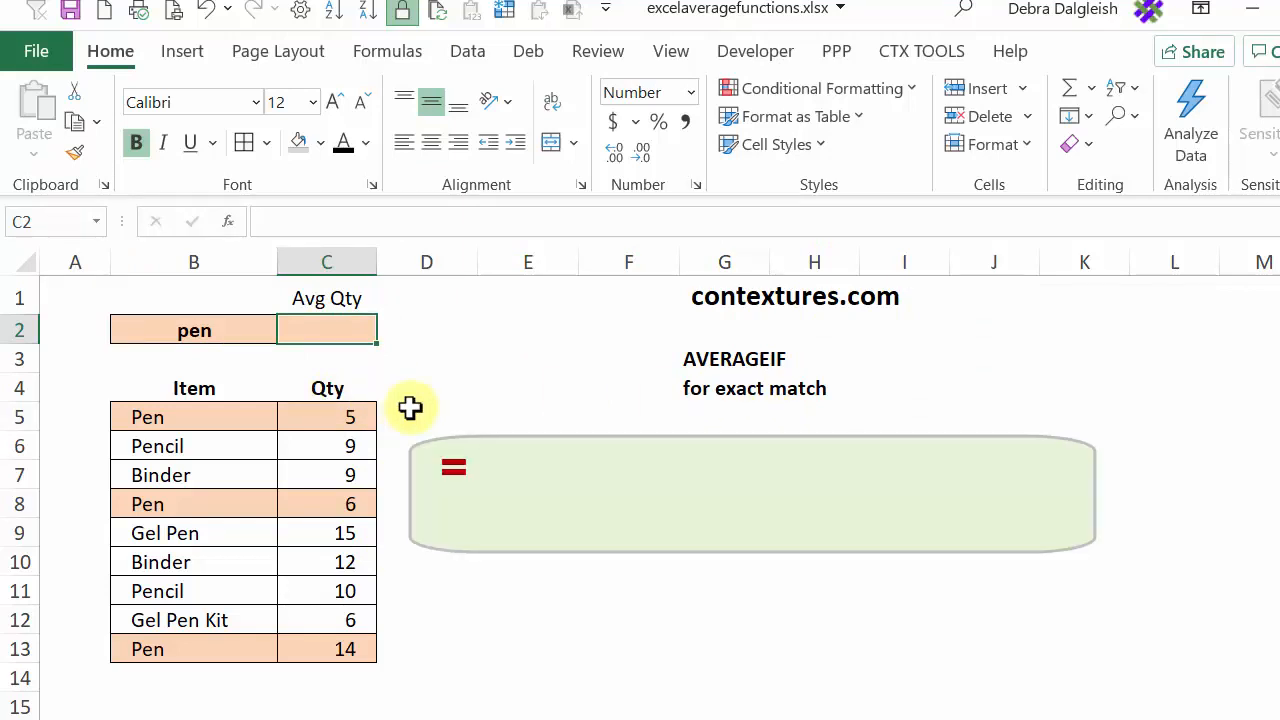
Step: Enter =AVERAGEIF($B$5:$B$13,B2,C5:C13) in C2, returning 8.33 for pen
type("=averageif(")
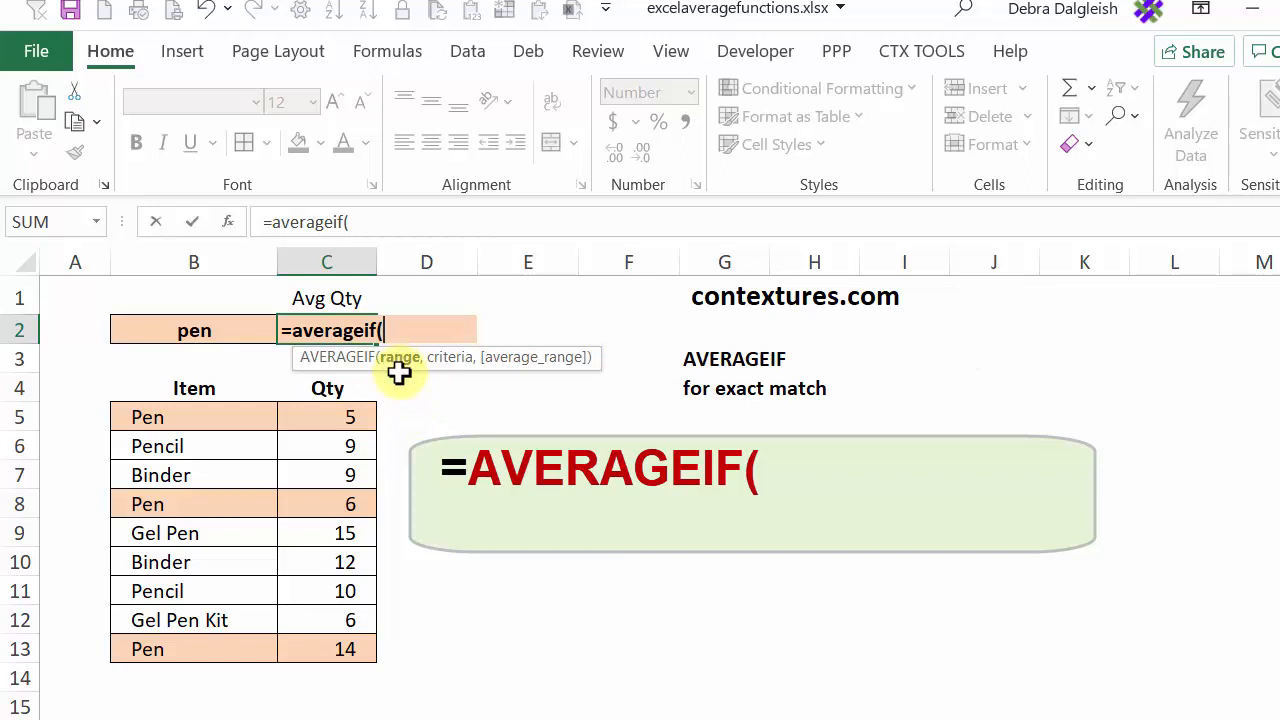
mouse_move(450, 383)
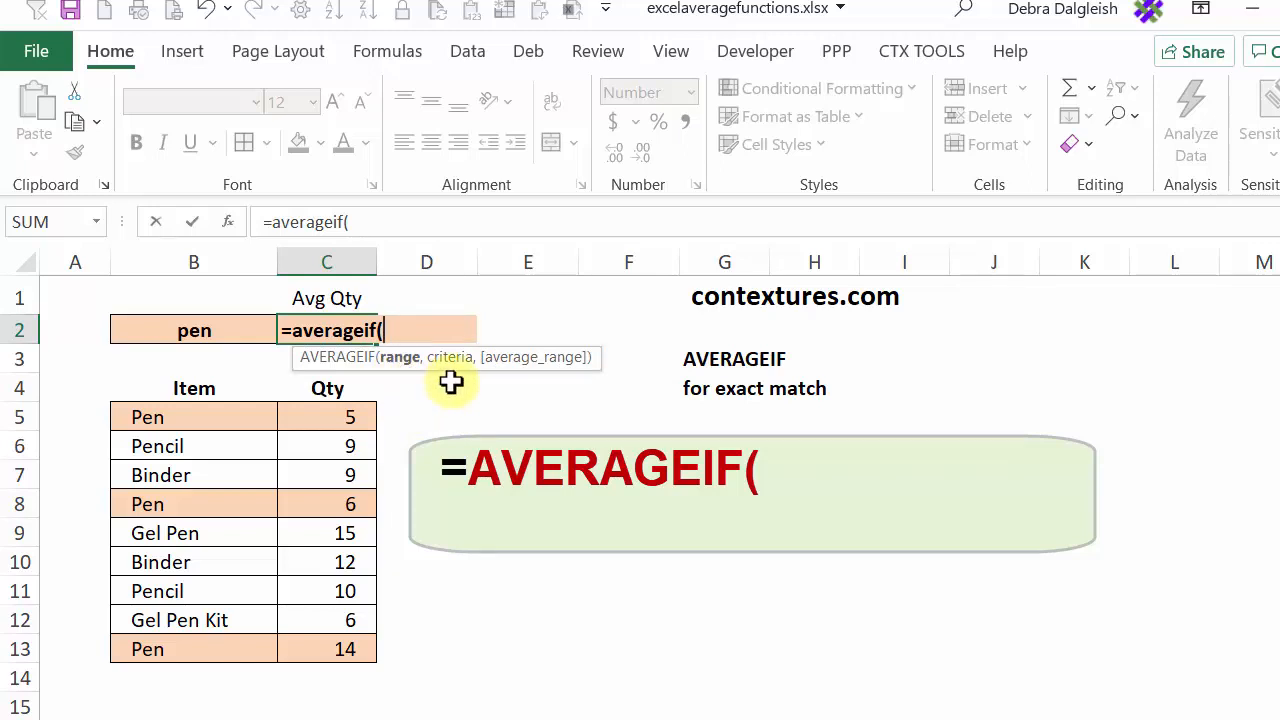
mouse_move(181, 654)
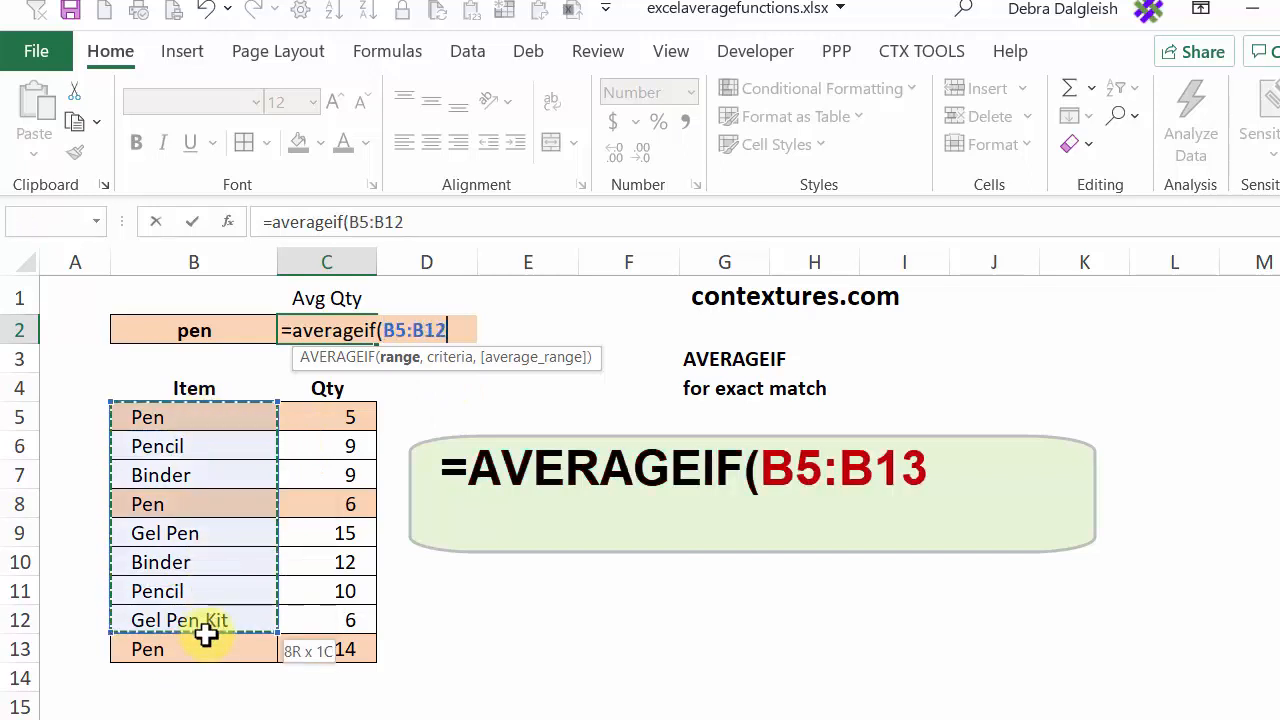
left_click_drag(194, 620, 194, 649)
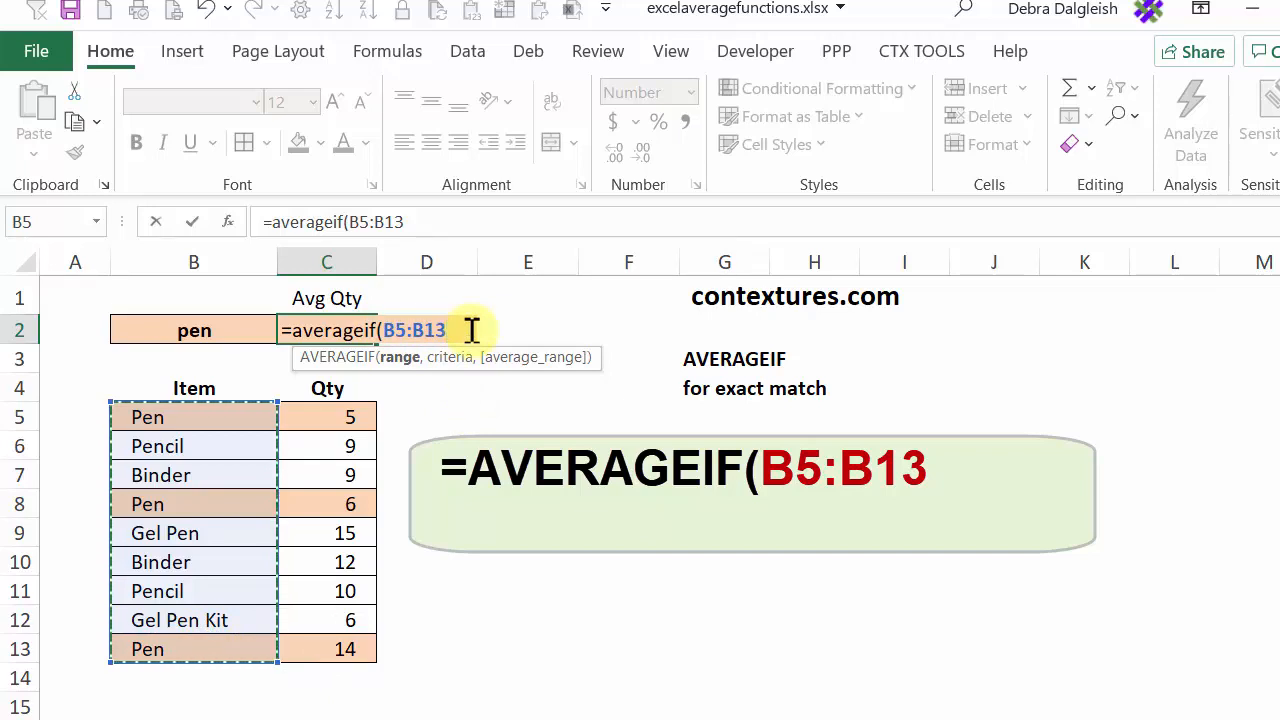
key("f4")
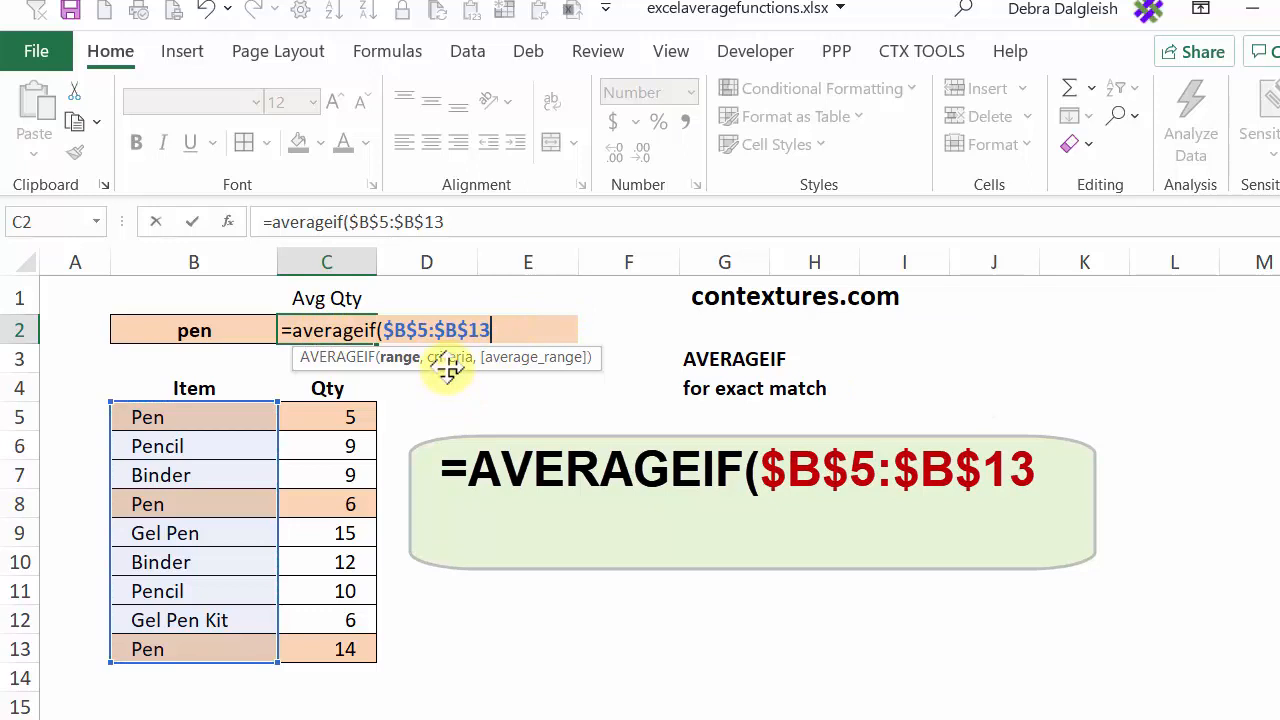
type(",")
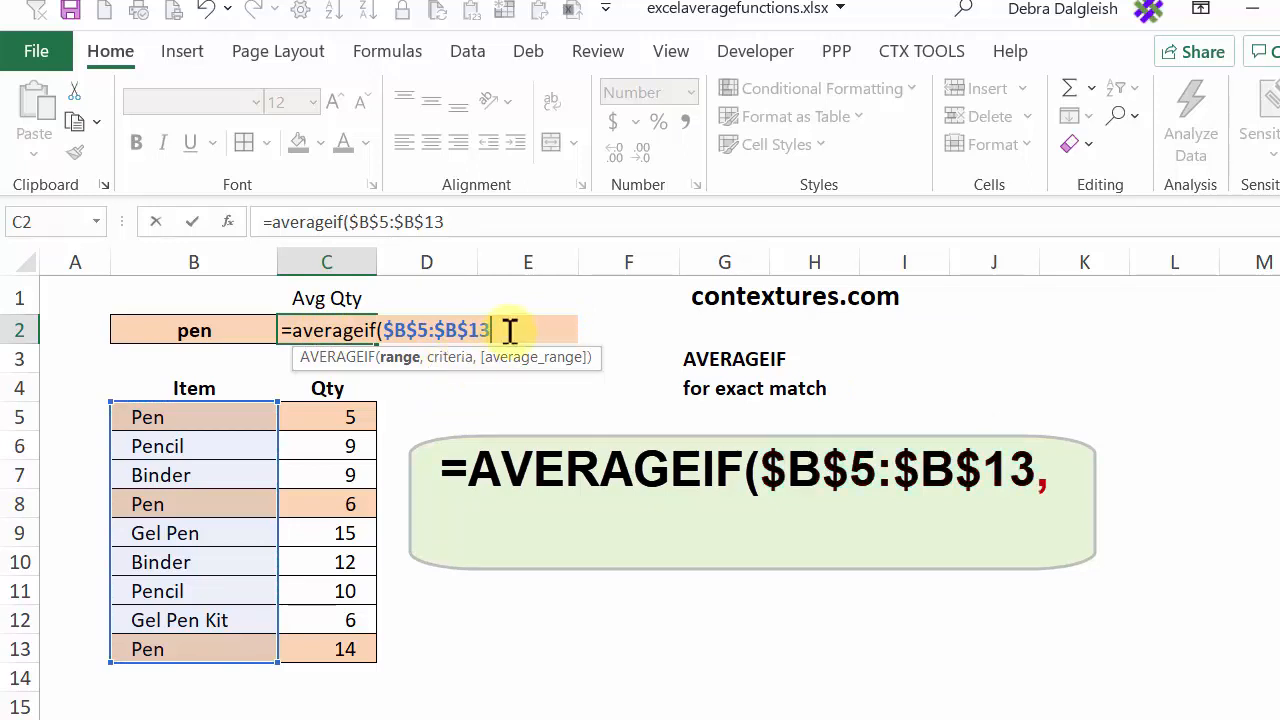
type(",")
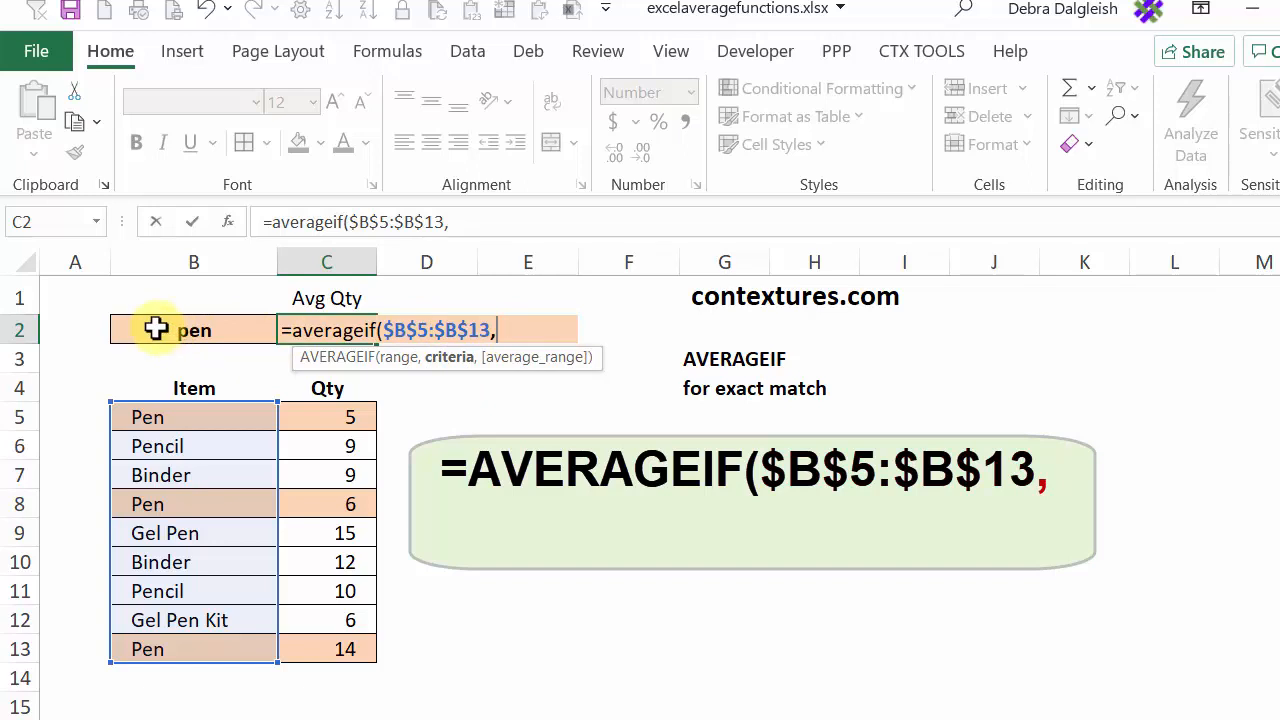
left_click(193, 330)
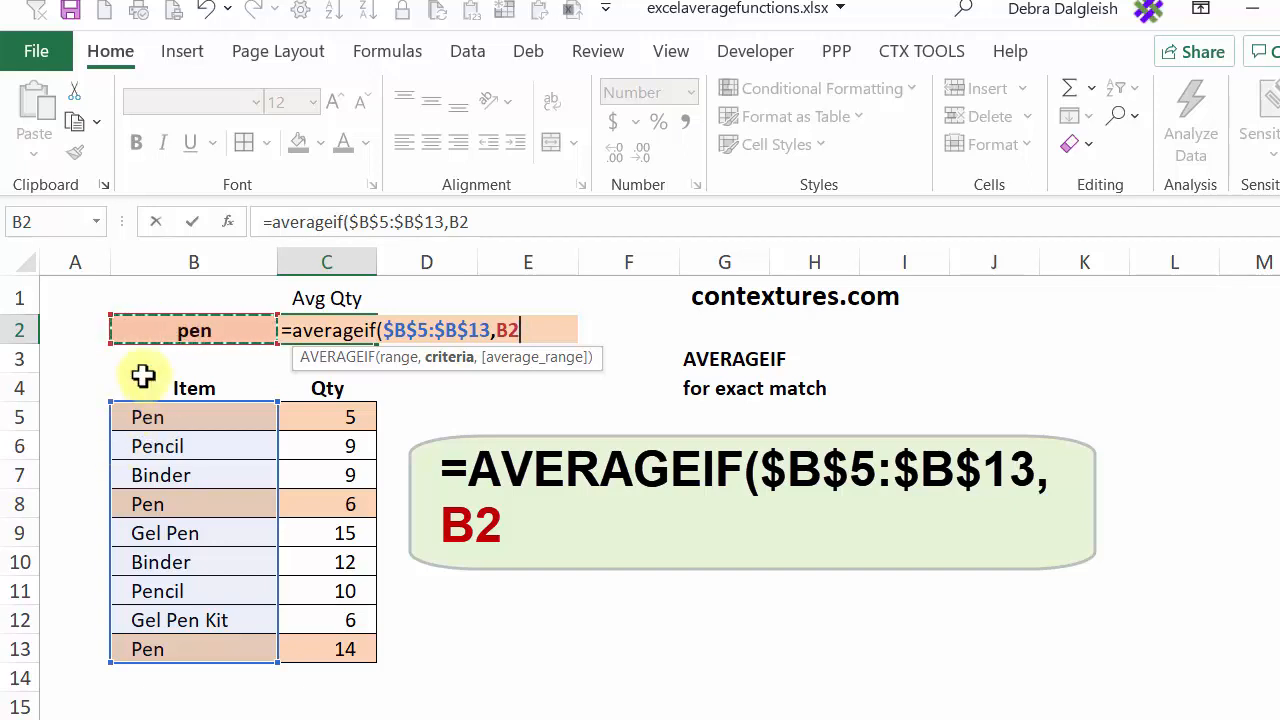
mouse_move(188, 545)
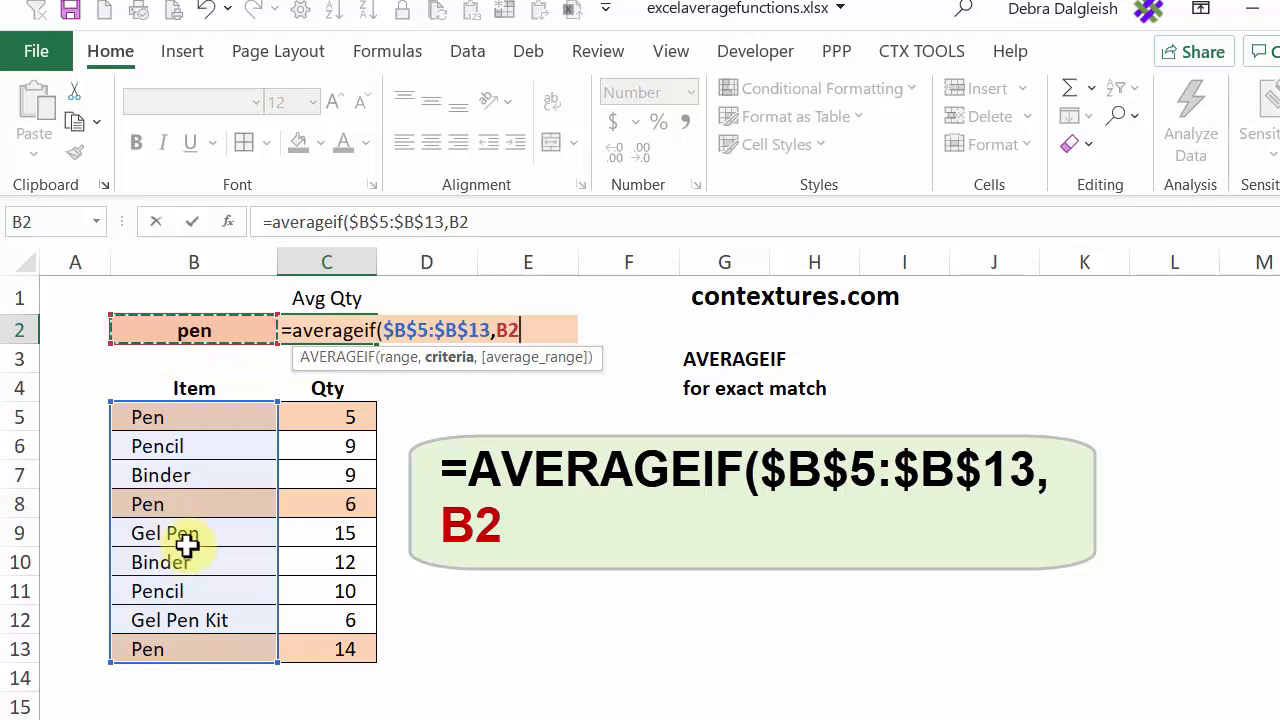
type(",")
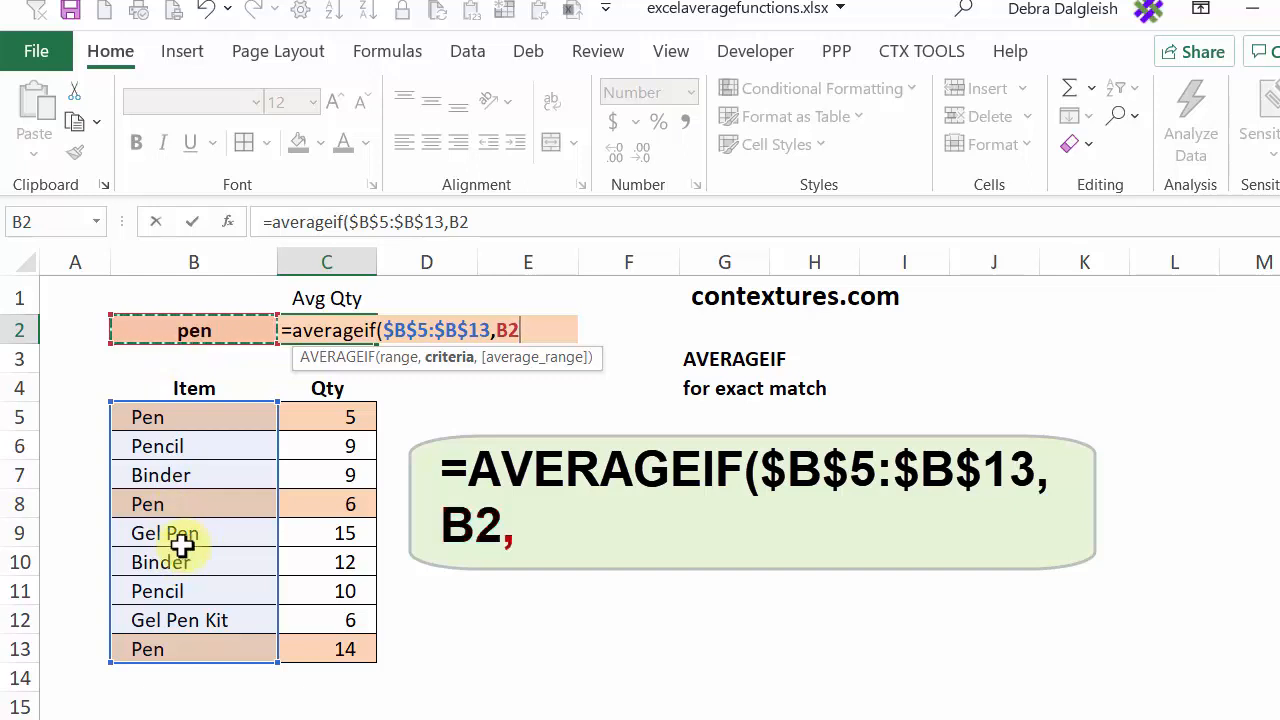
type(",C5:C13")
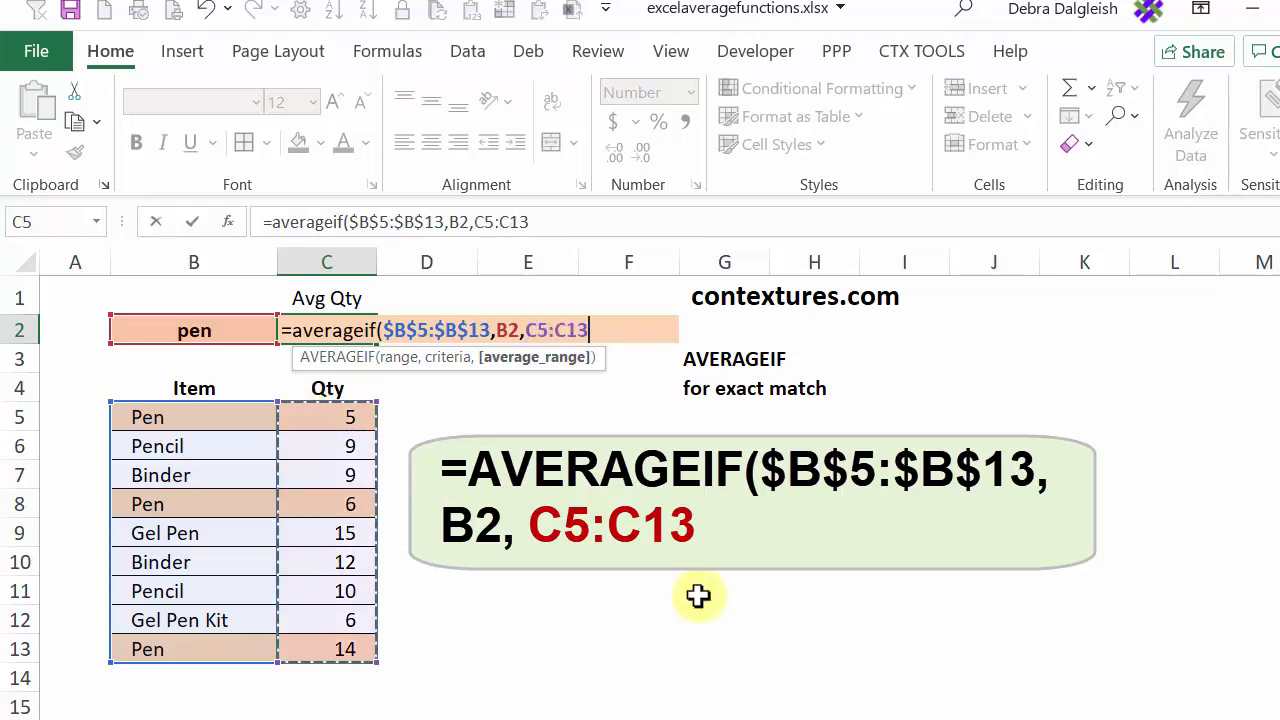
key("Return")
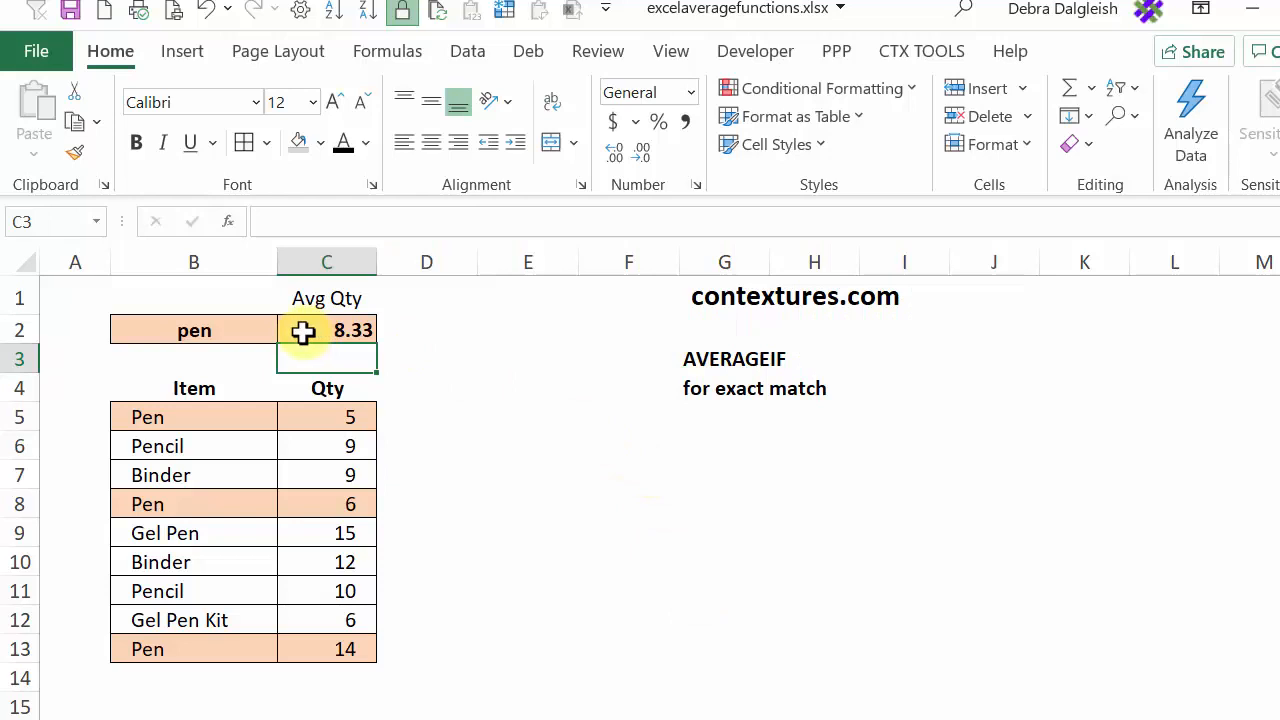
mouse_move(308, 417)
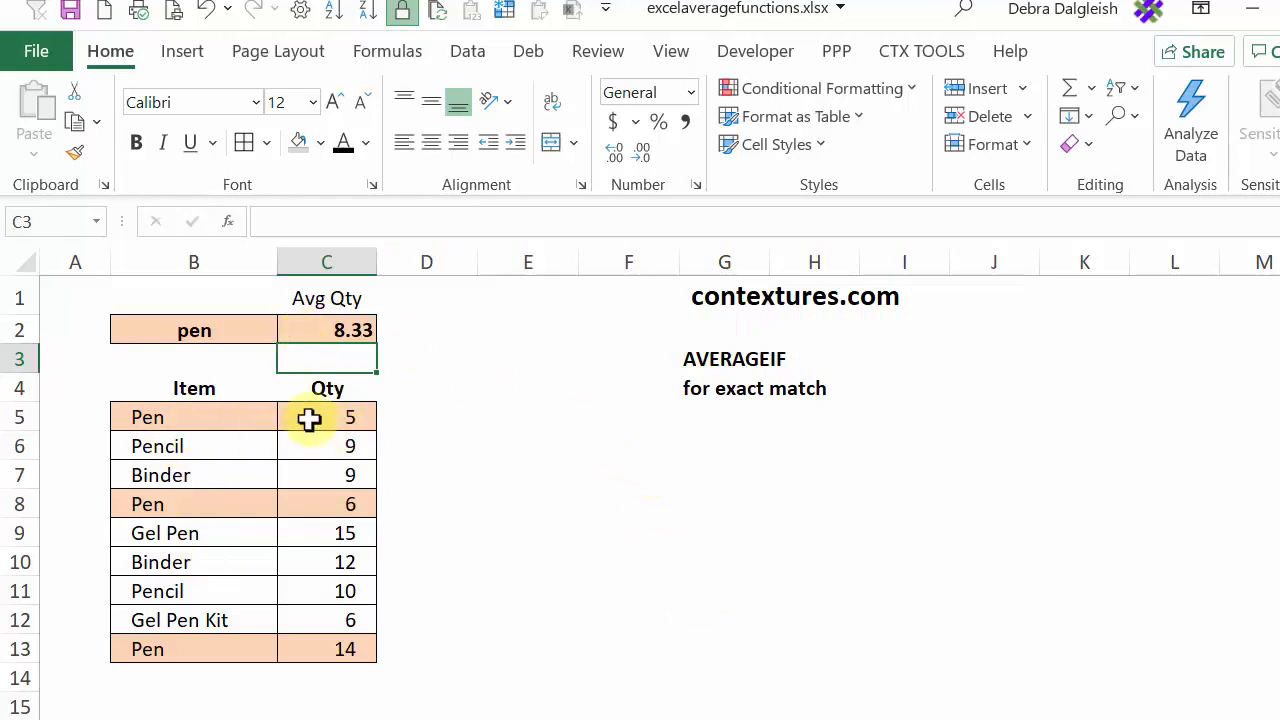
Step: Verify with =AVERAGE(C5,C8,C13) in E8, confirming 8.33
left_click(527, 503)
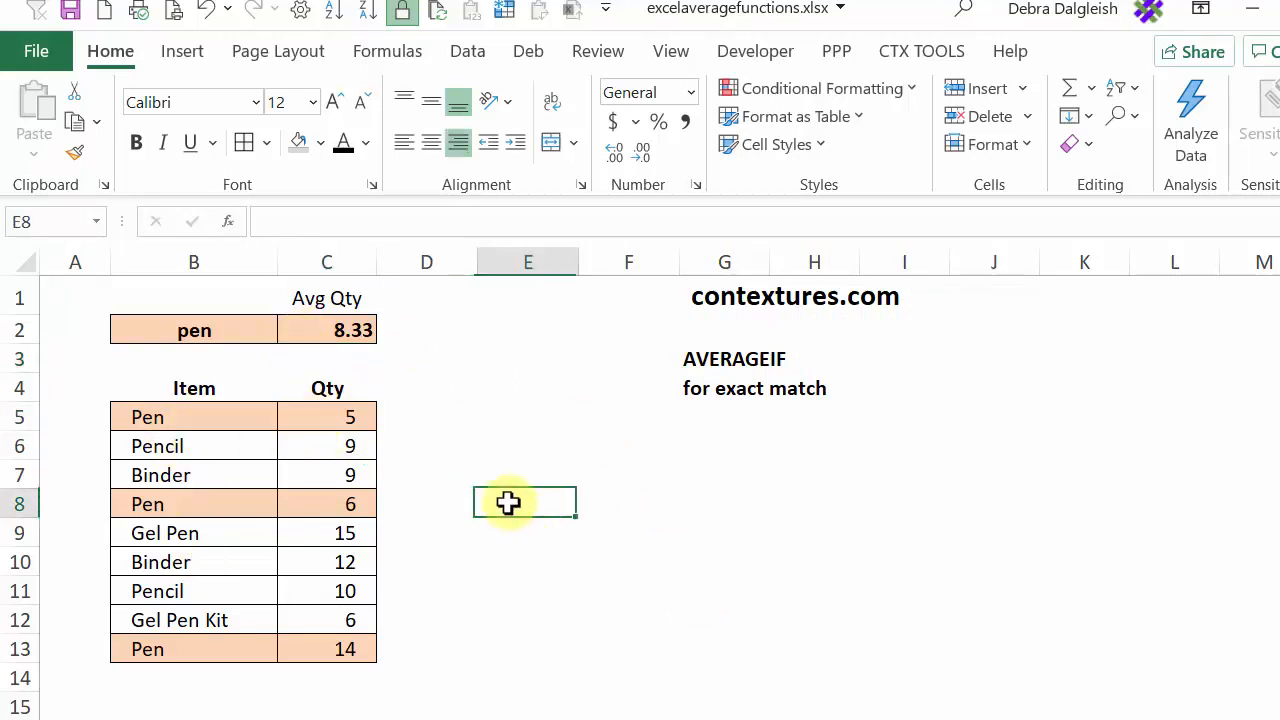
type("=average(C5,C8,C13")
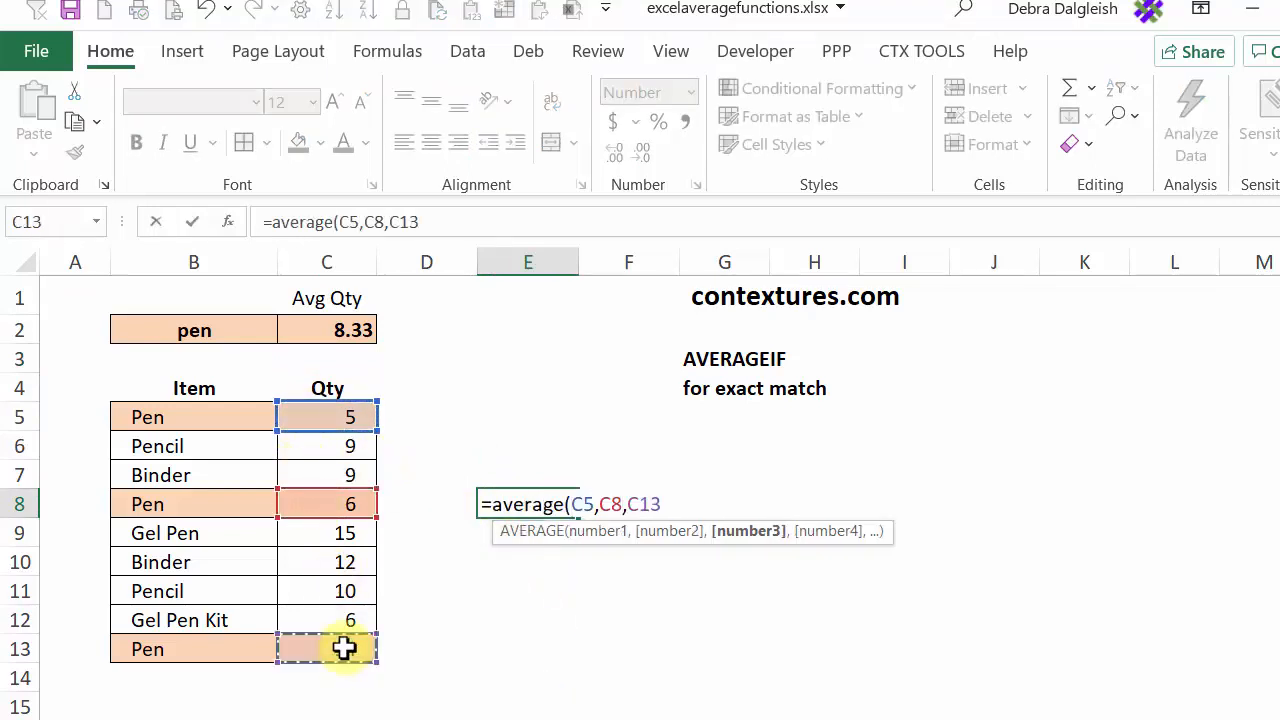
key("Return")
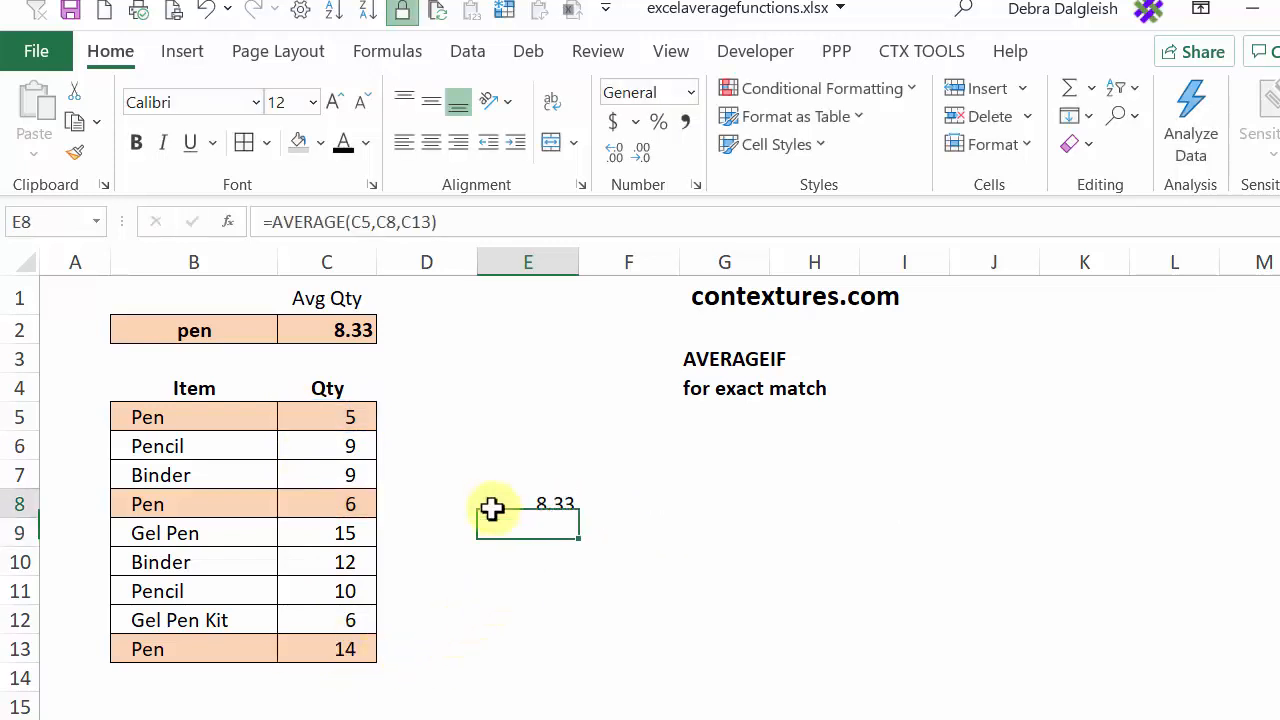
left_click(326, 358)
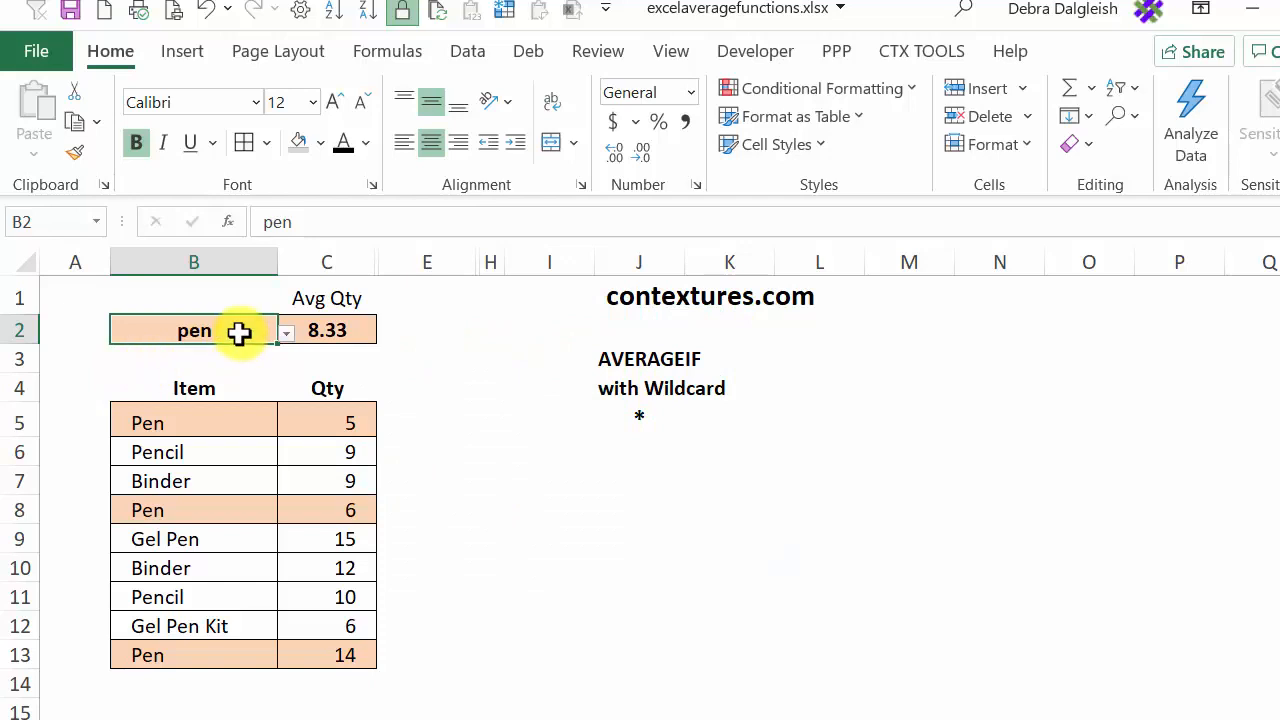
mouse_move(155, 337)
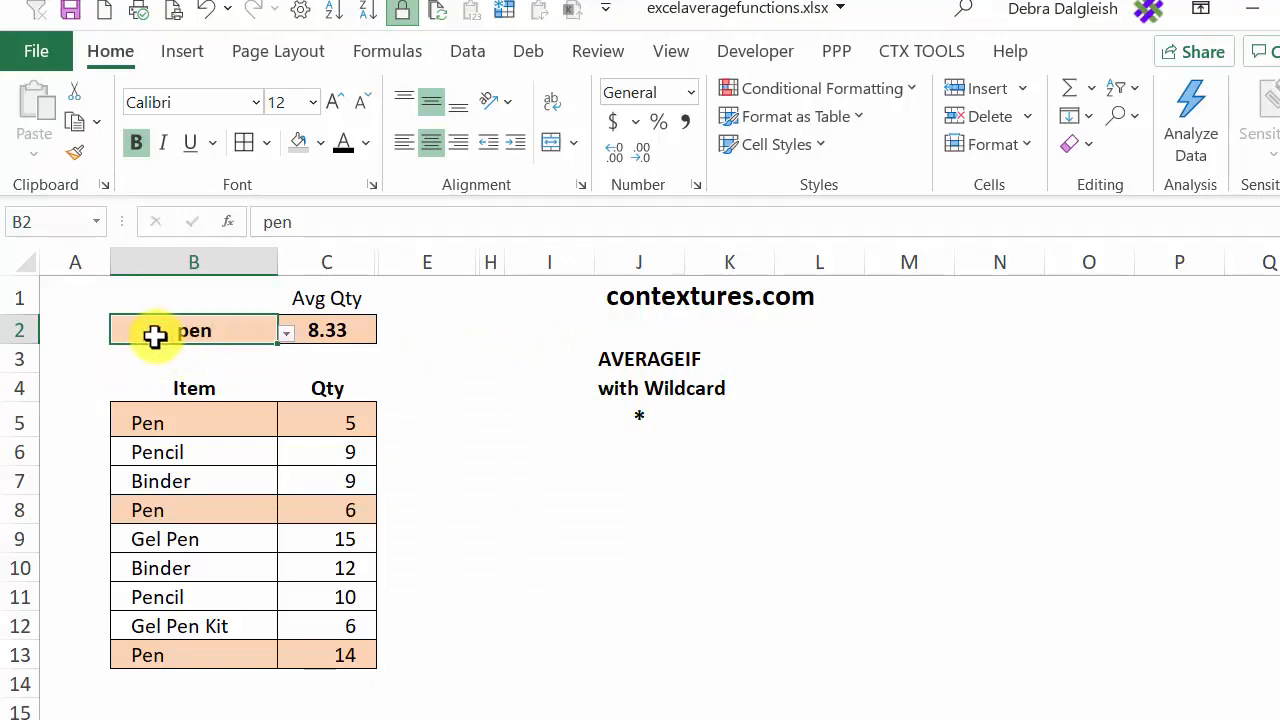
mouse_move(152, 351)
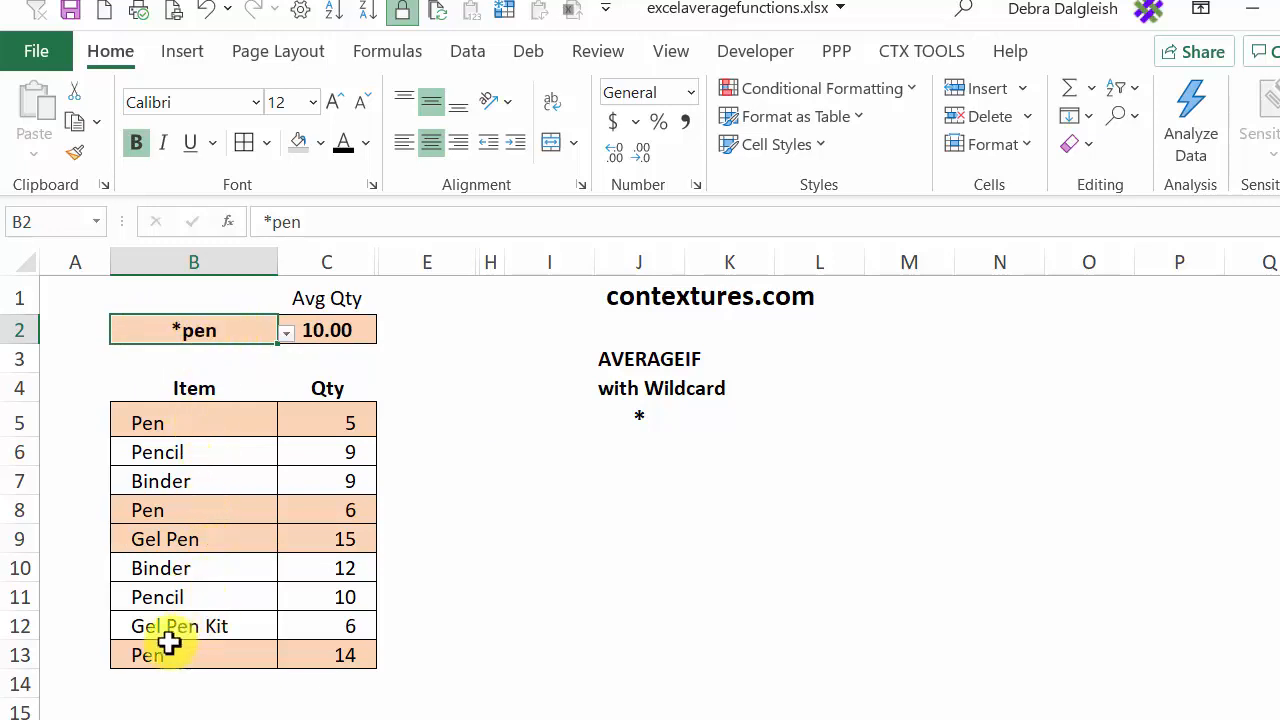
mouse_move(196, 330)
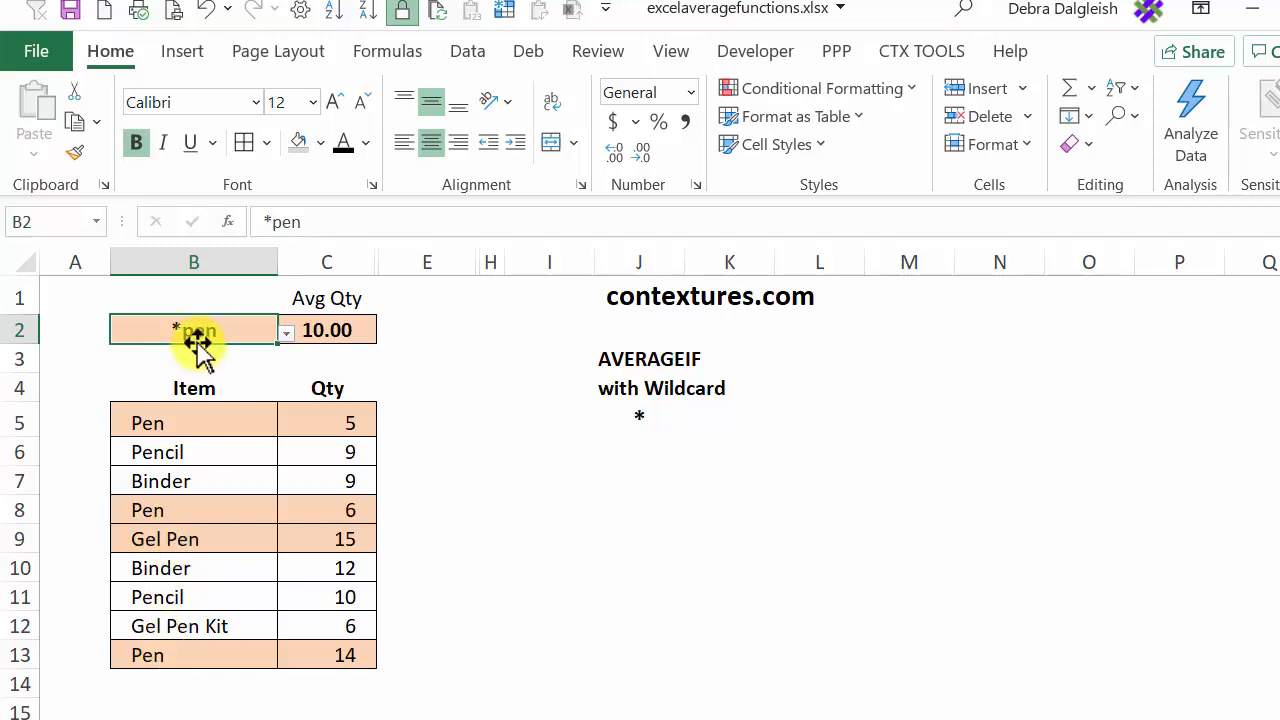
mouse_move(315, 345)
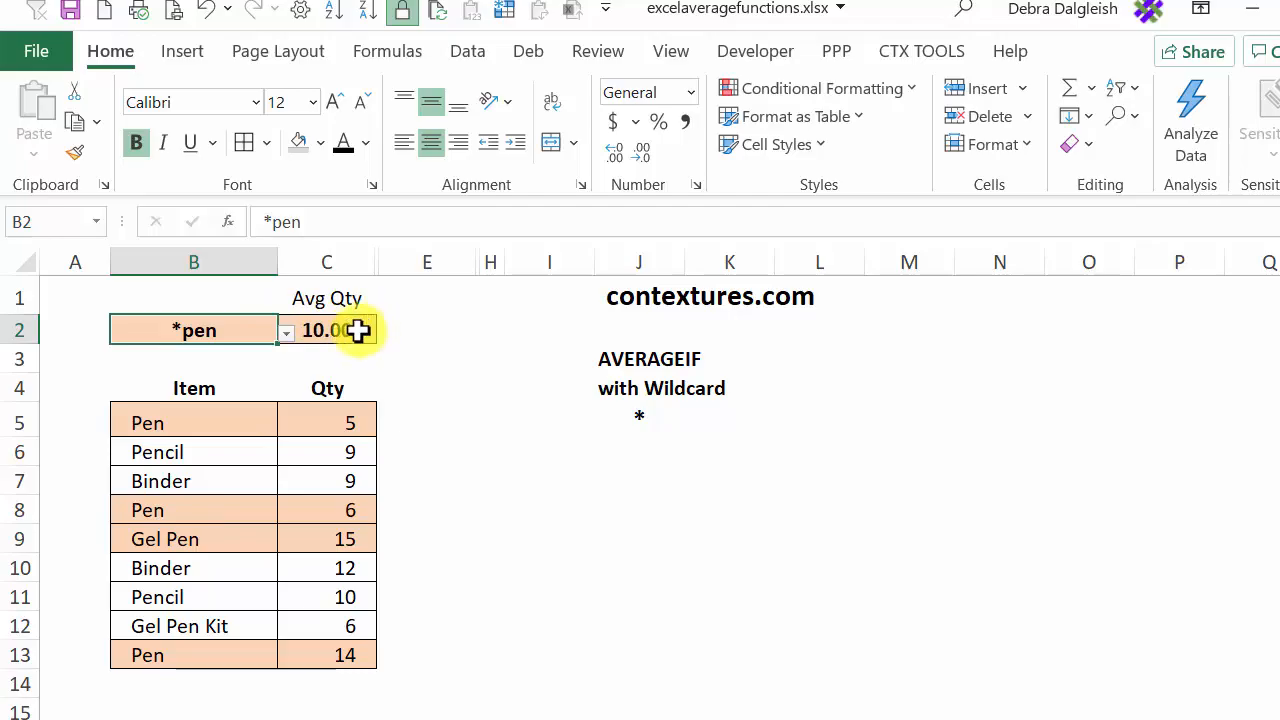
Step: Pick pen* from the B2 dropdown so C2 shows 8.80
left_click(286, 330)
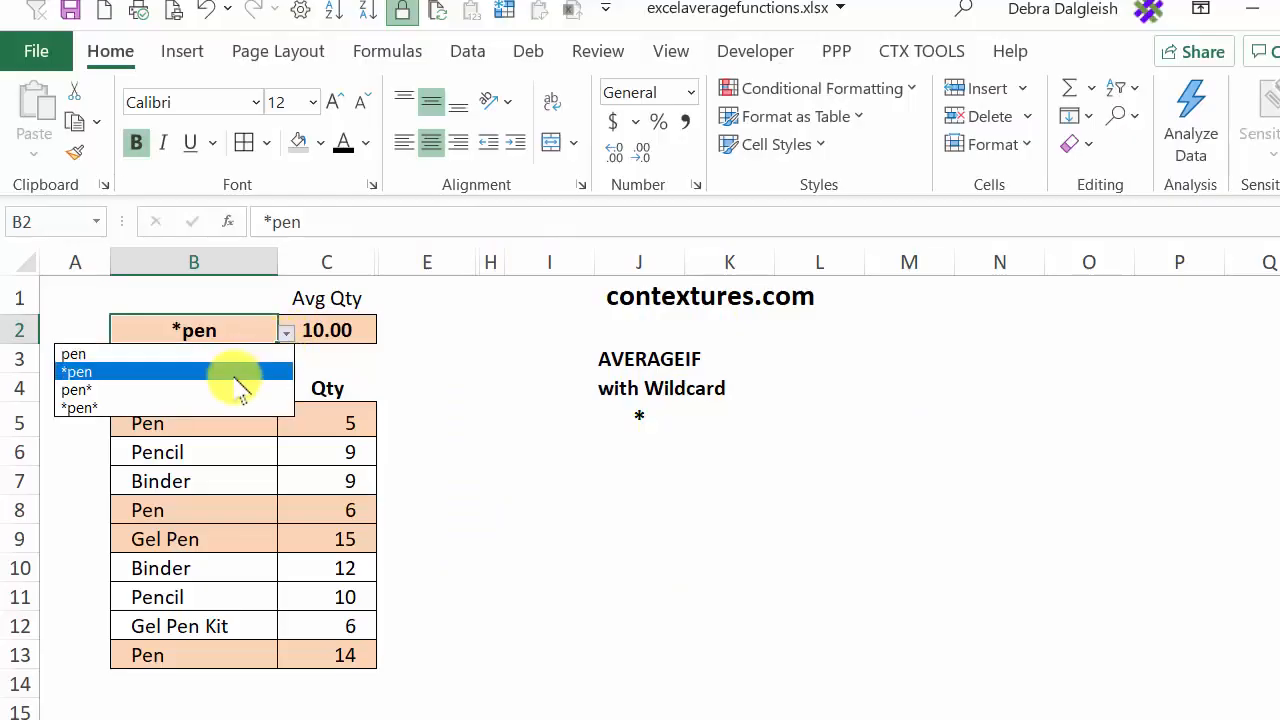
left_click(78, 389)
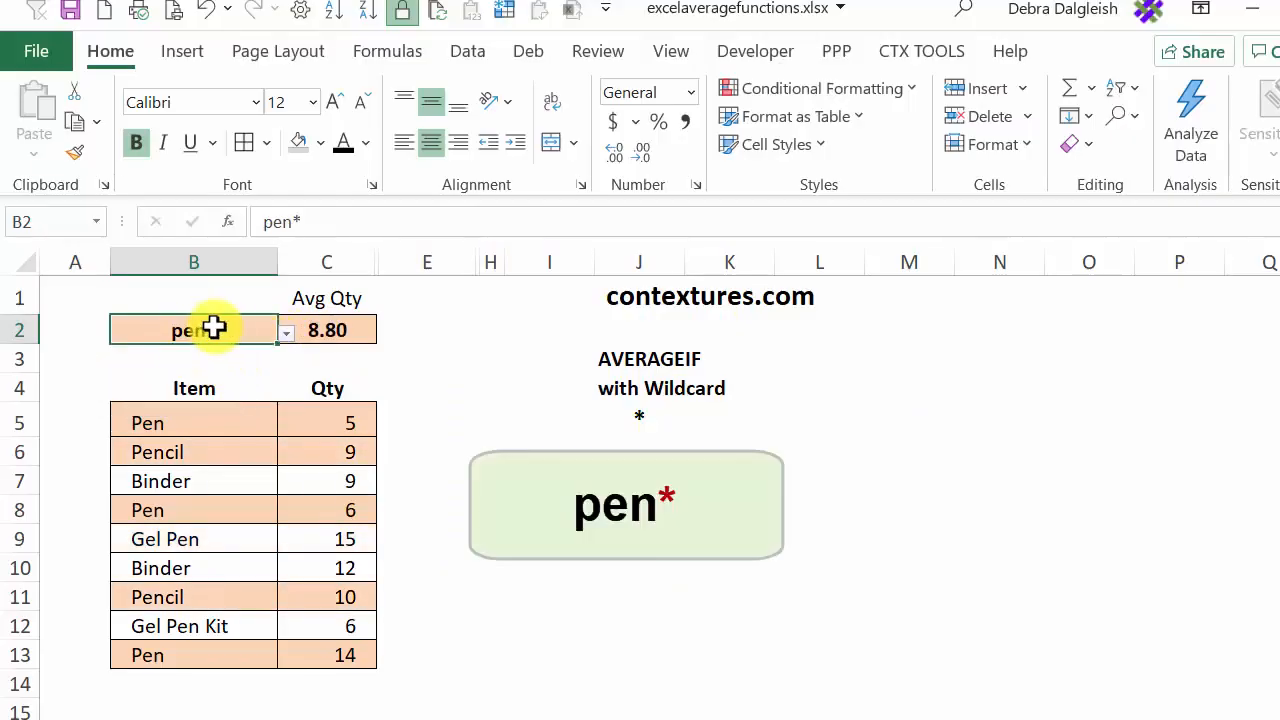
mouse_move(180, 408)
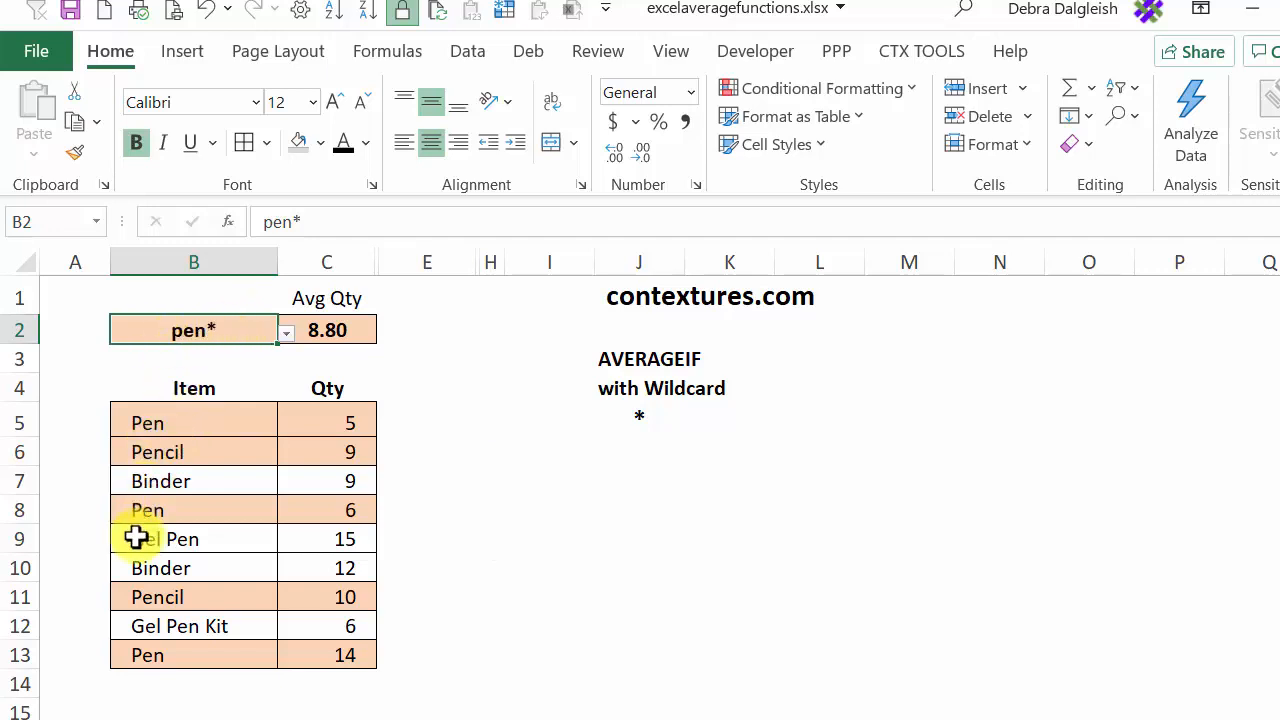
mouse_move(180, 544)
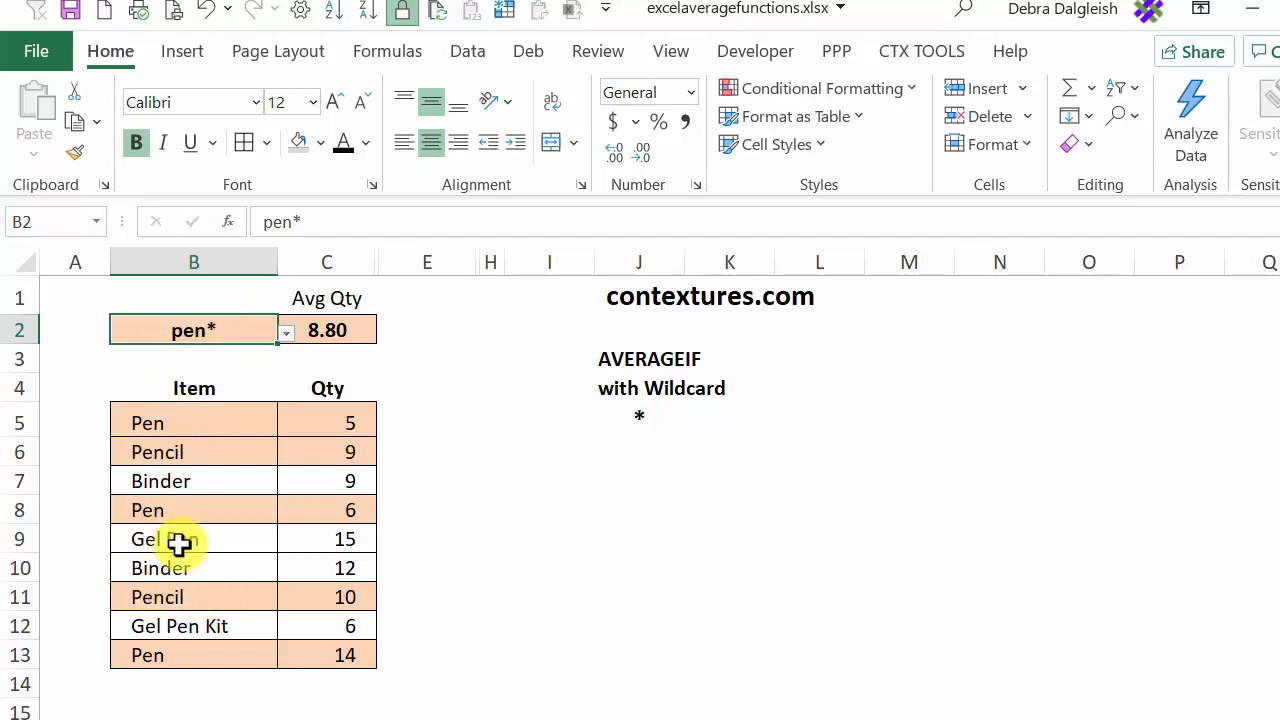
mouse_move(207, 482)
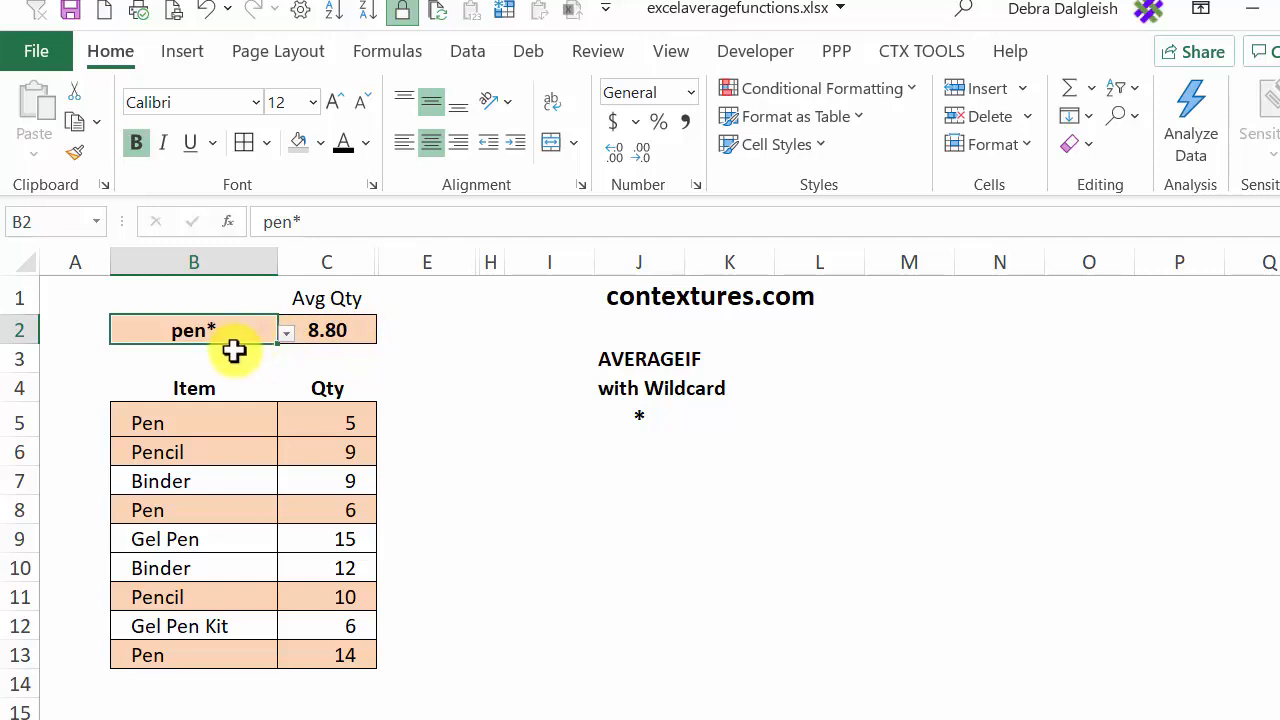
Step: Switch B2 to *pen* (9.29), then back to plain pen (8.33)
left_click(286, 330)
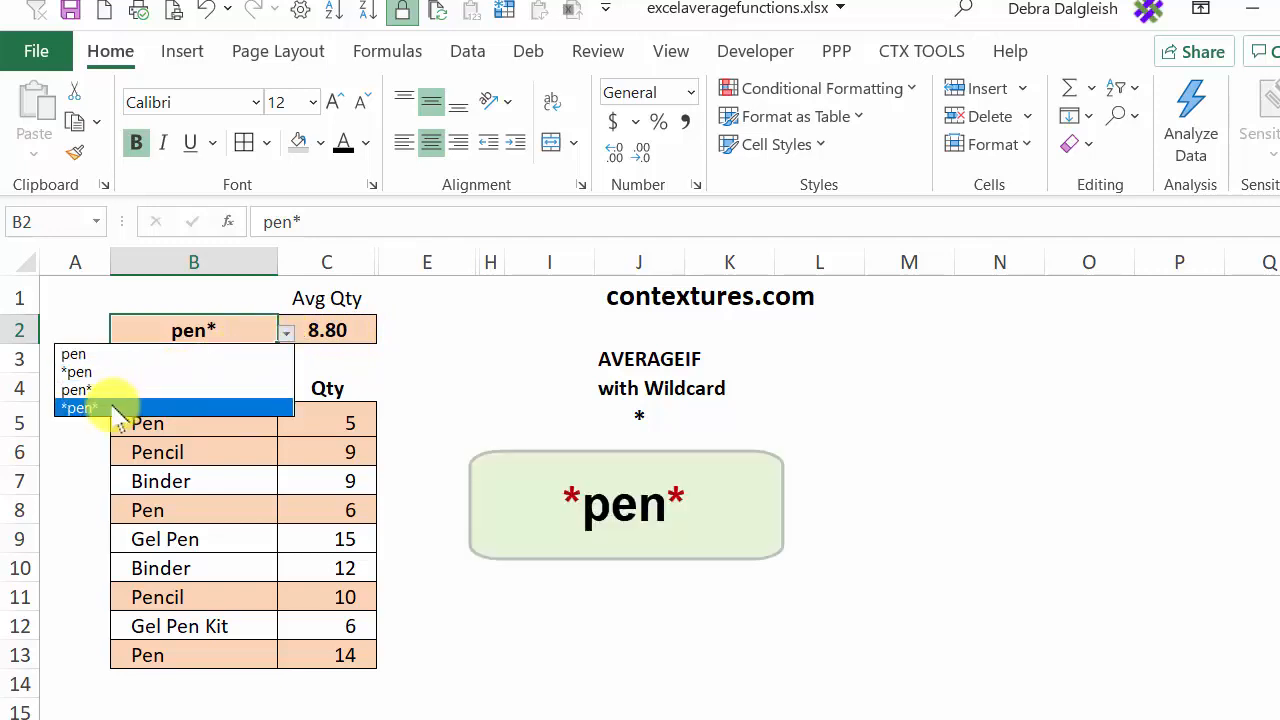
left_click(80, 408)
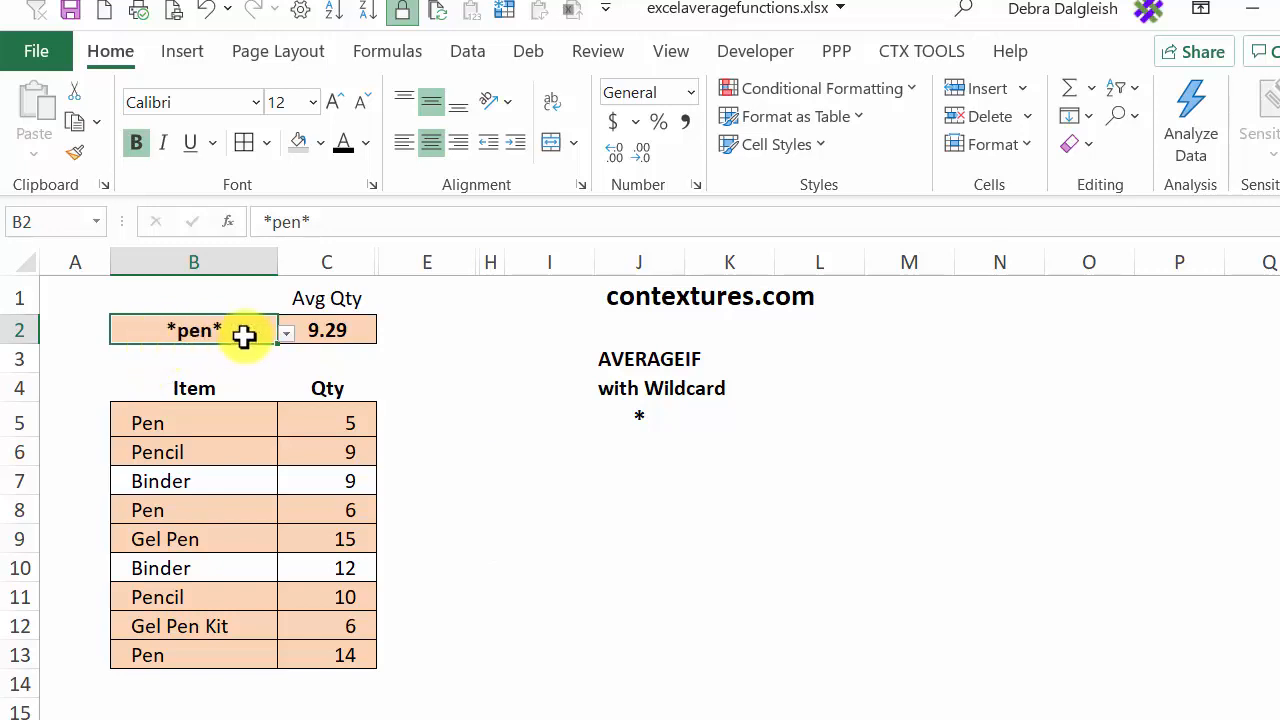
mouse_move(218, 424)
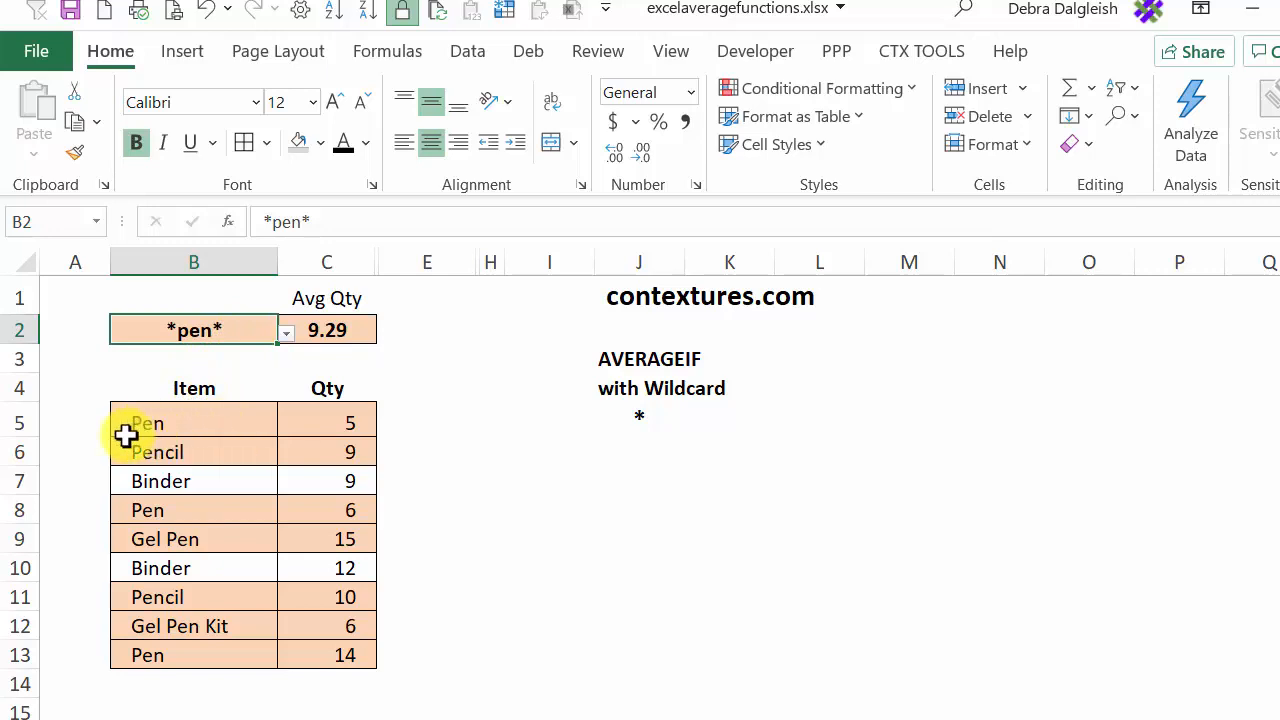
mouse_move(224, 550)
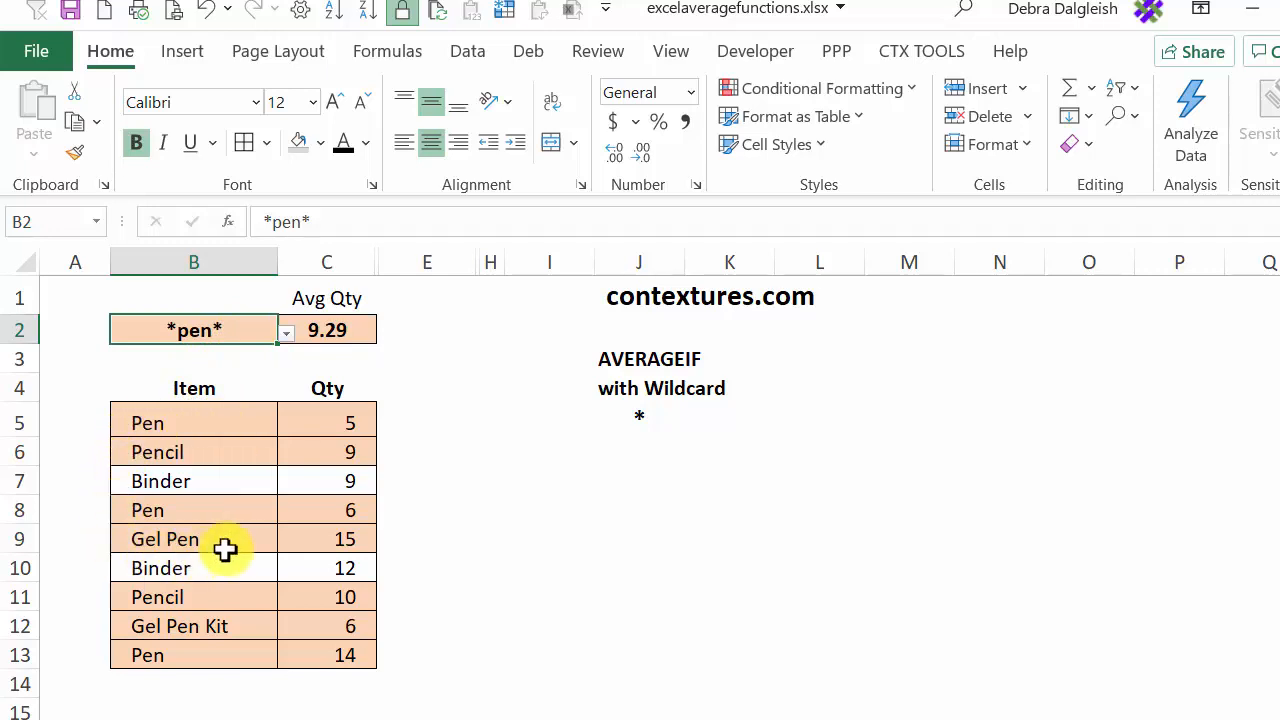
mouse_move(228, 651)
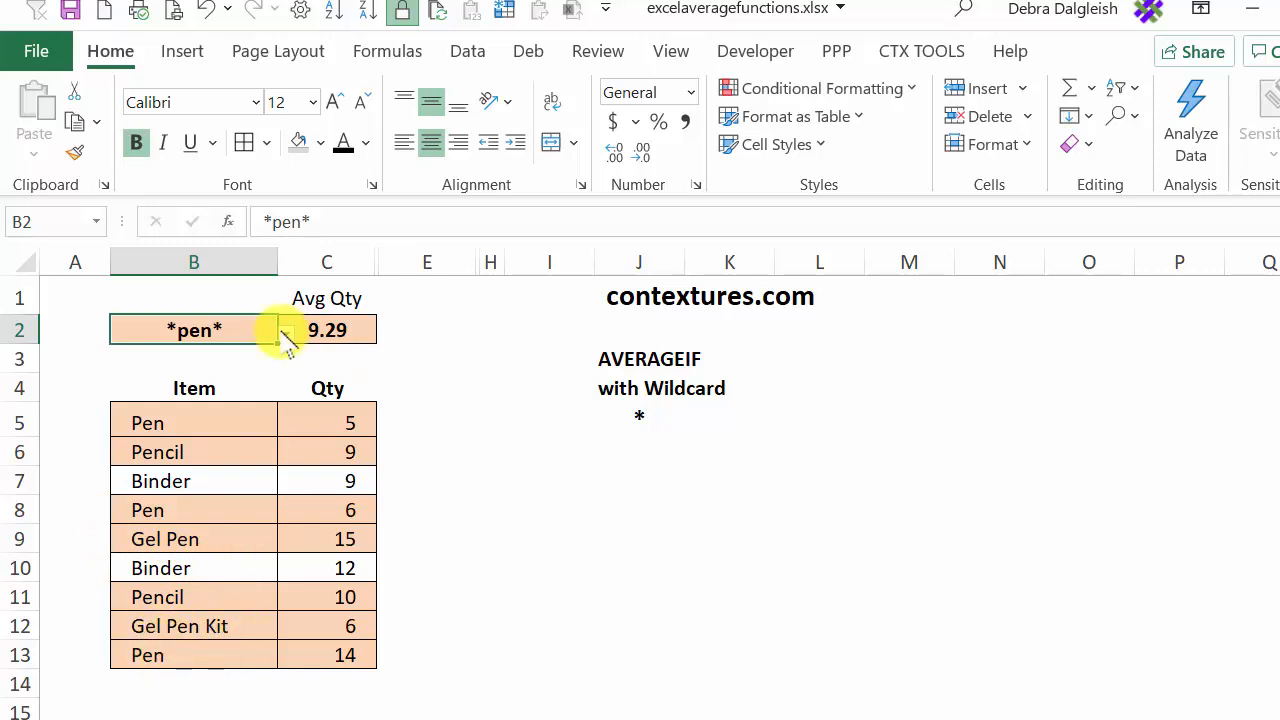
left_click(286, 331)
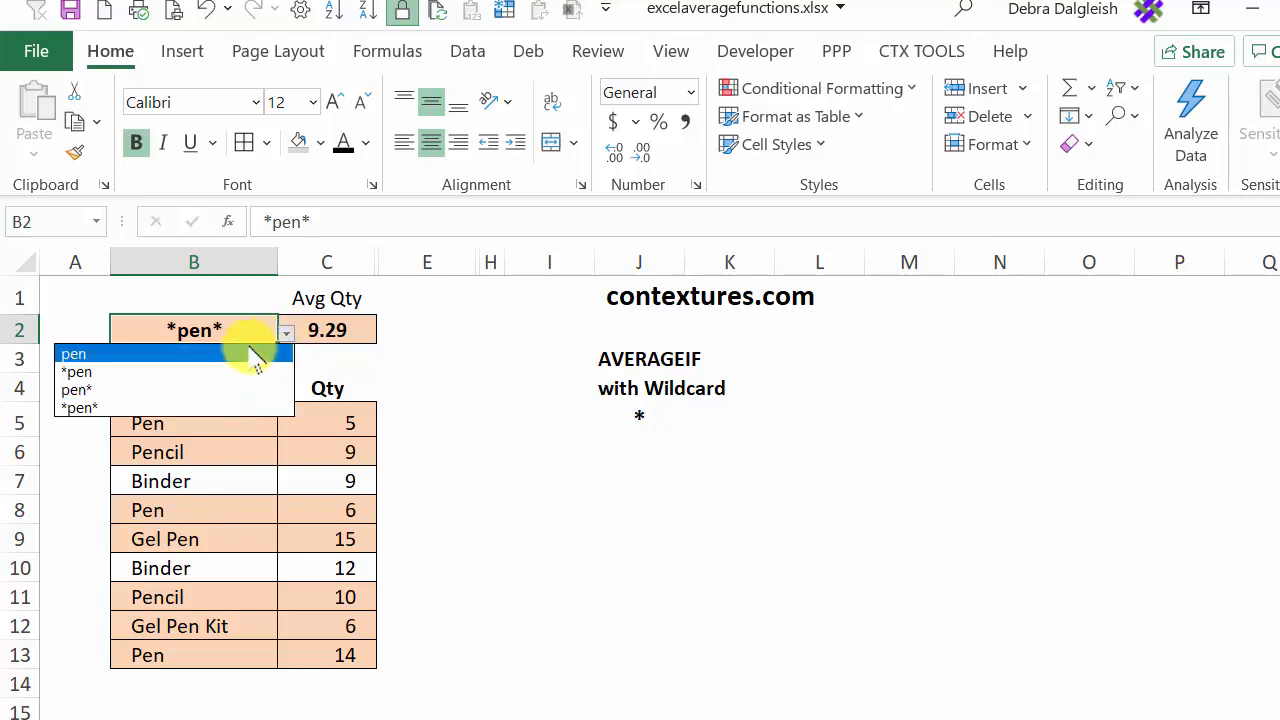
left_click(73, 353)
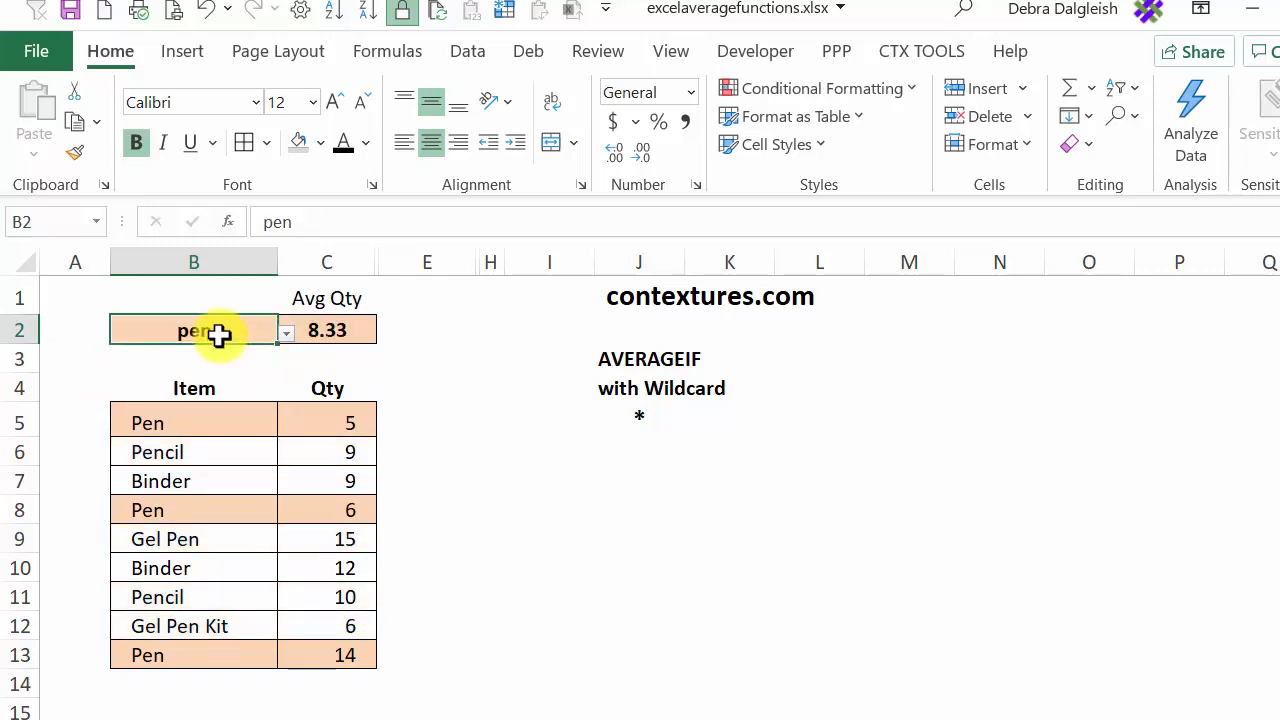
left_click(286, 330)
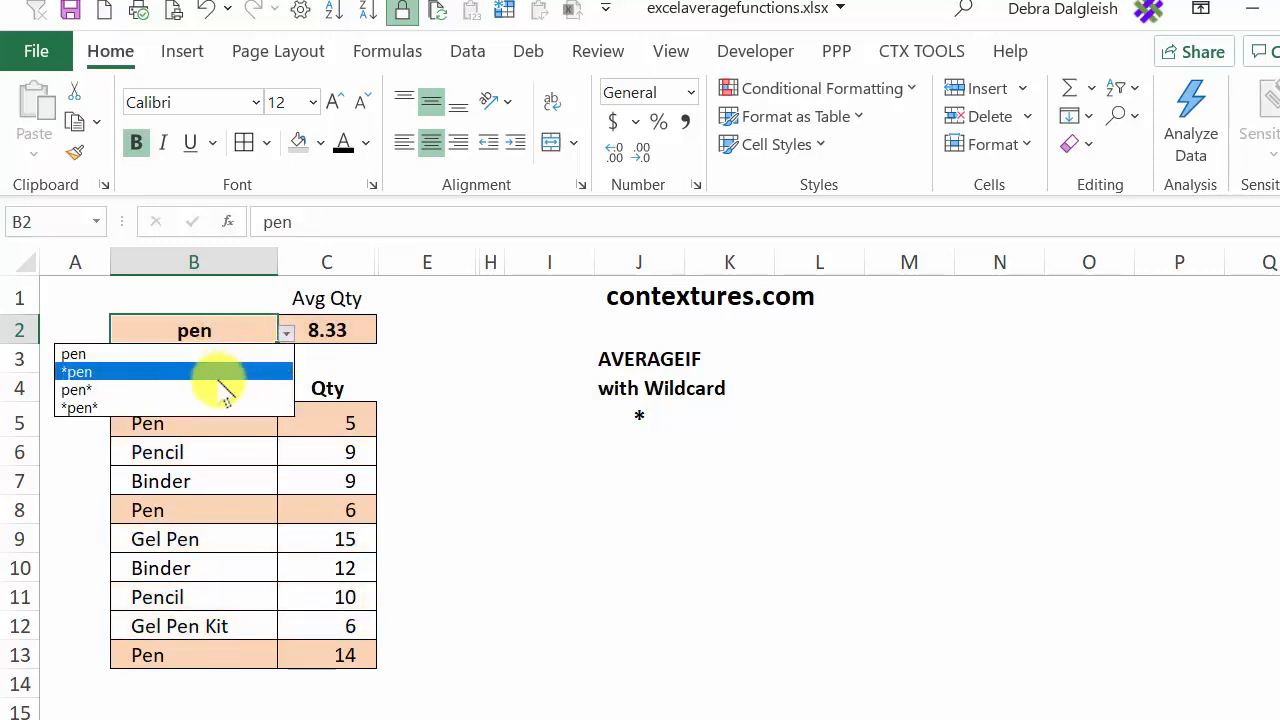
mouse_move(175, 407)
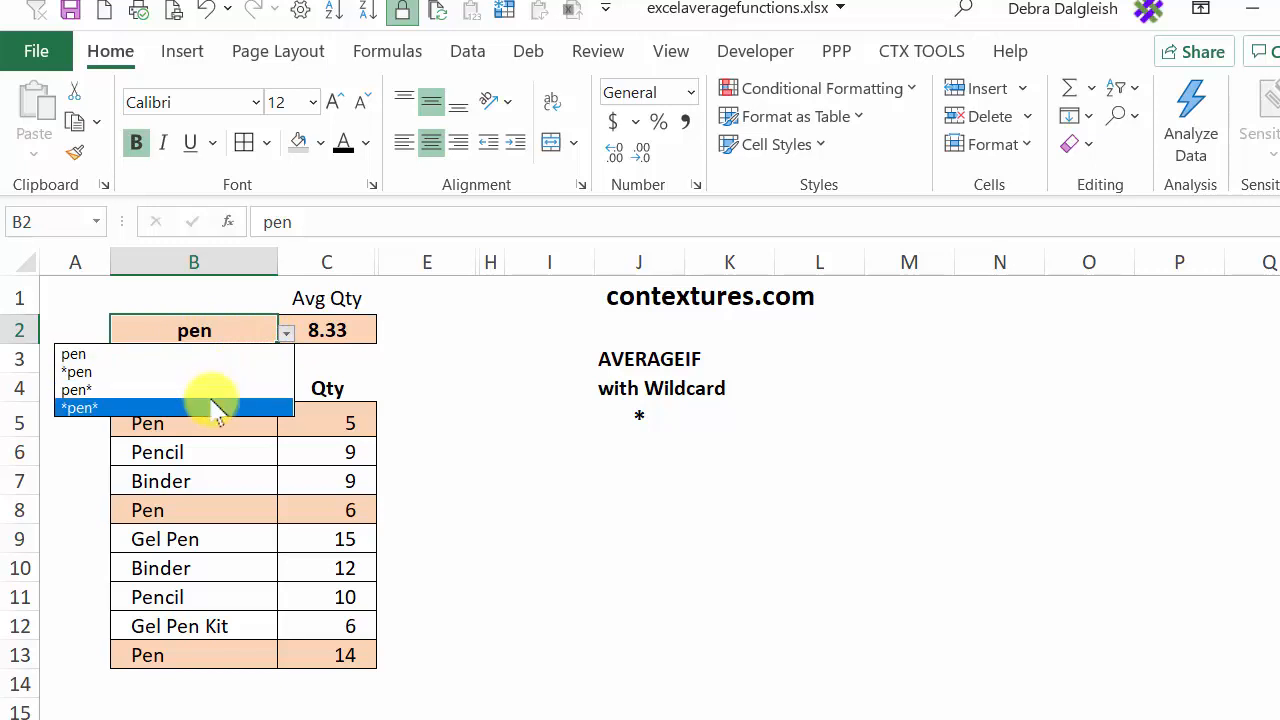